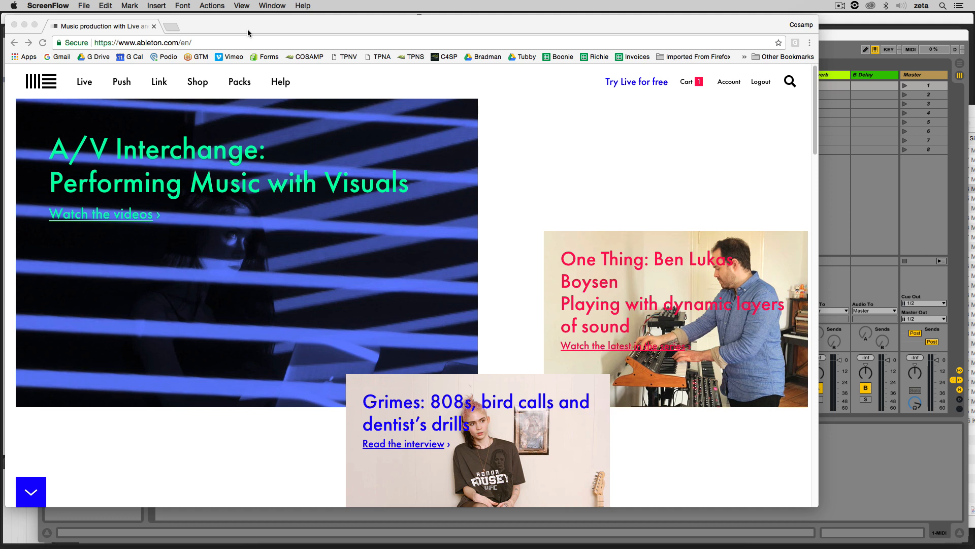
pyautogui.moveTo(581, 129)
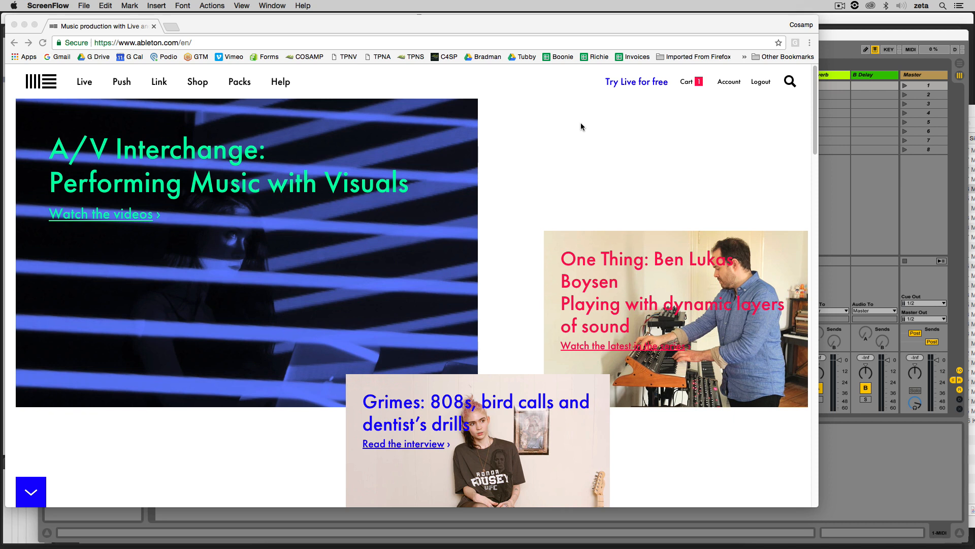
pyautogui.moveTo(587, 139)
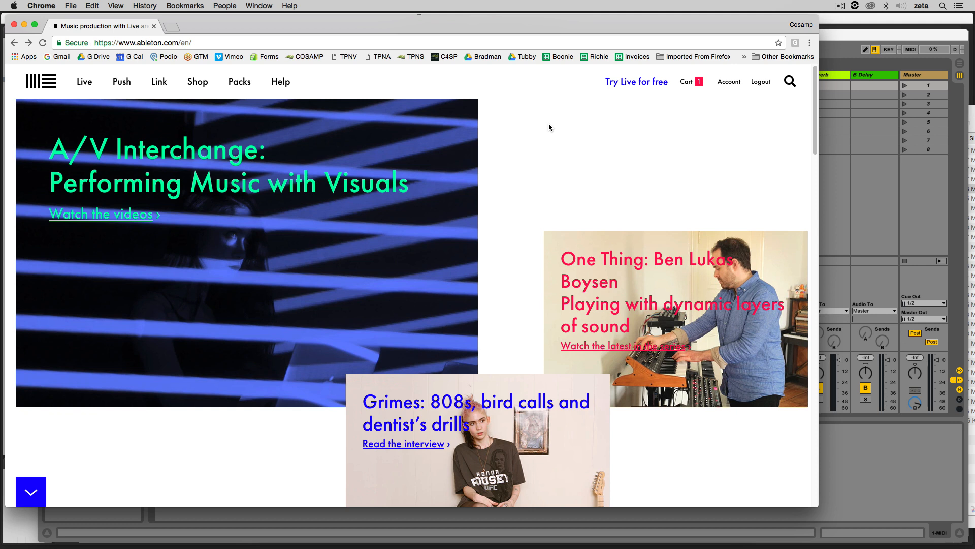
pyautogui.moveTo(582, 139)
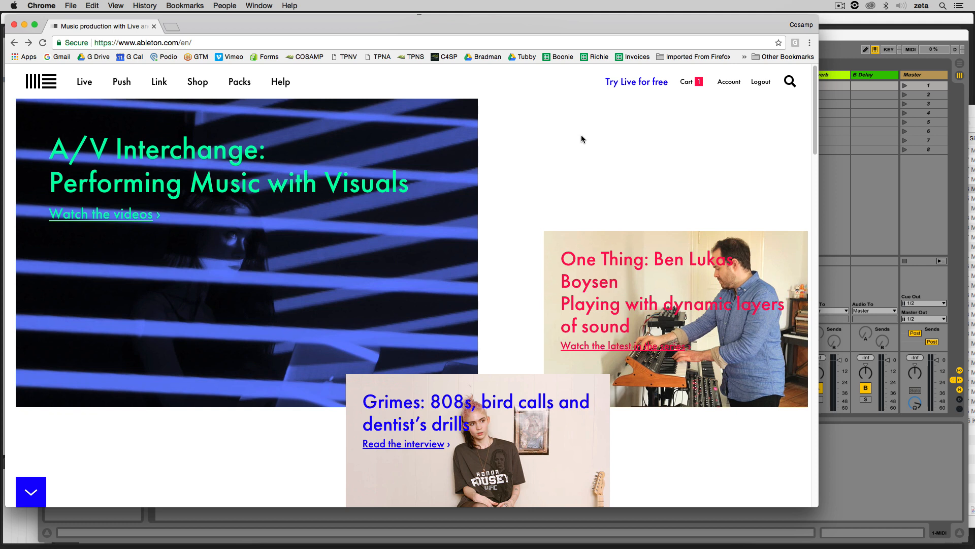
pyautogui.moveTo(453, 82)
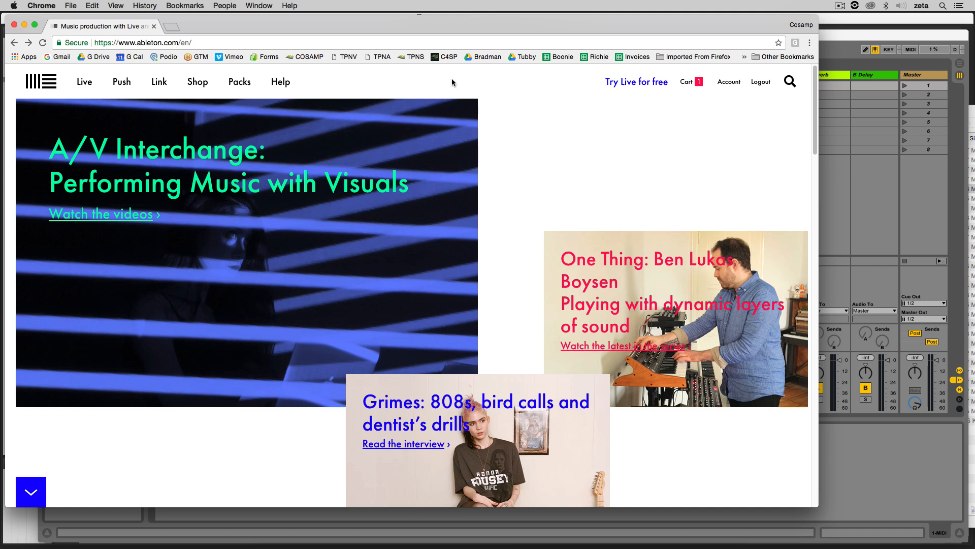
pyautogui.moveTo(255, 112)
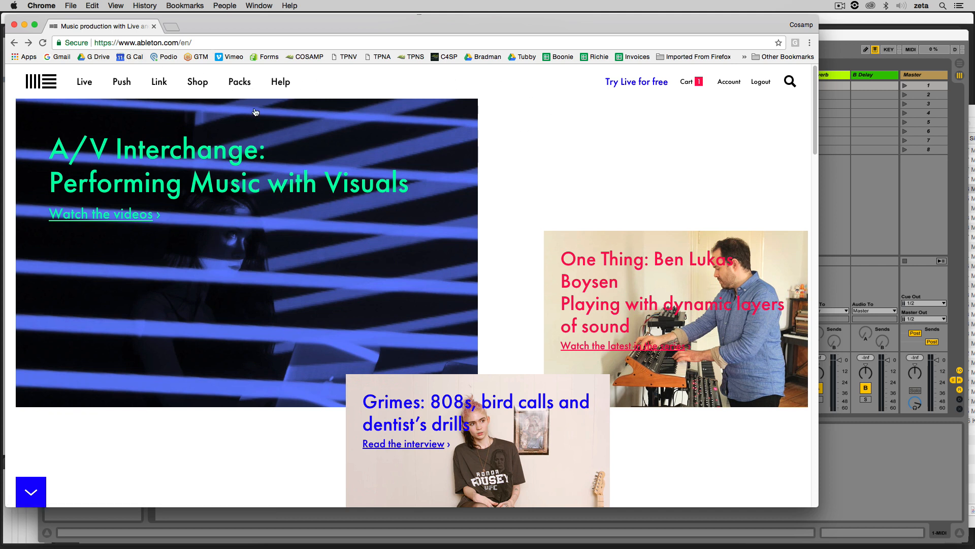
pyautogui.moveTo(239, 81)
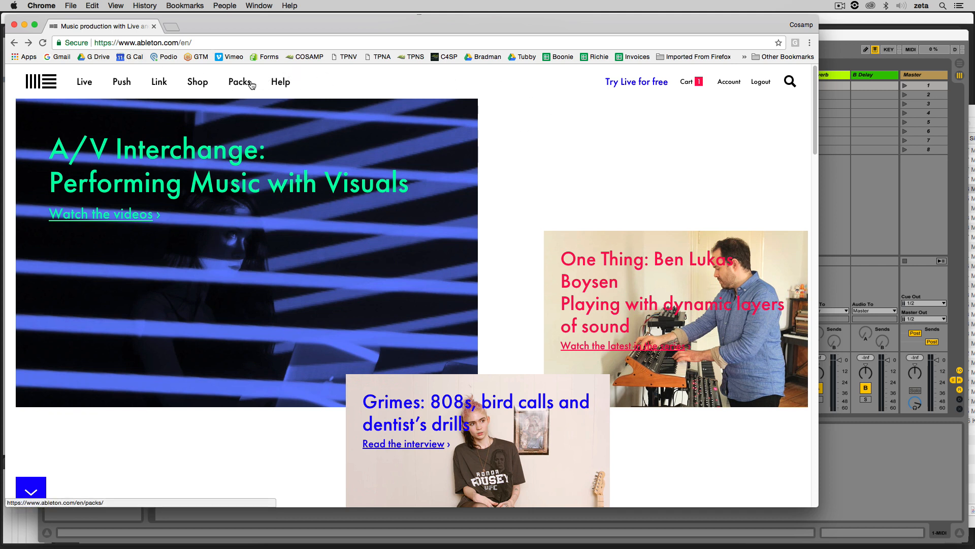
# Browse the All Packs catalogue of 175 packs with prices, then return to the top.
pyautogui.click(239, 82)
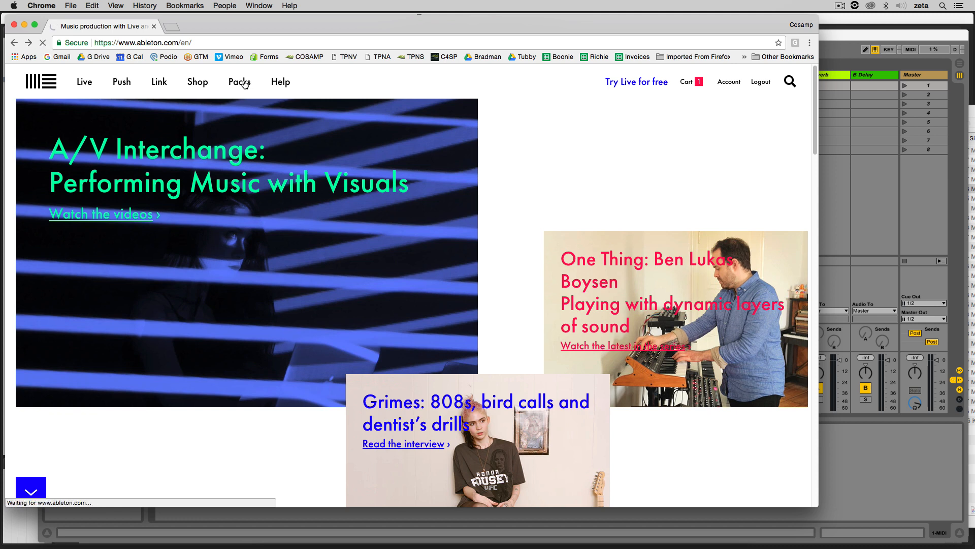
pyautogui.click(239, 82)
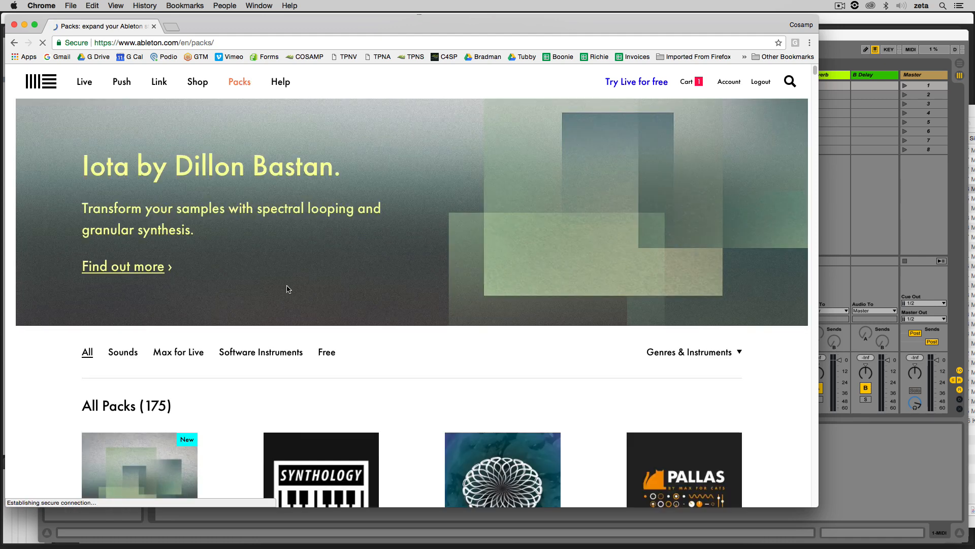
pyautogui.scroll(-3)
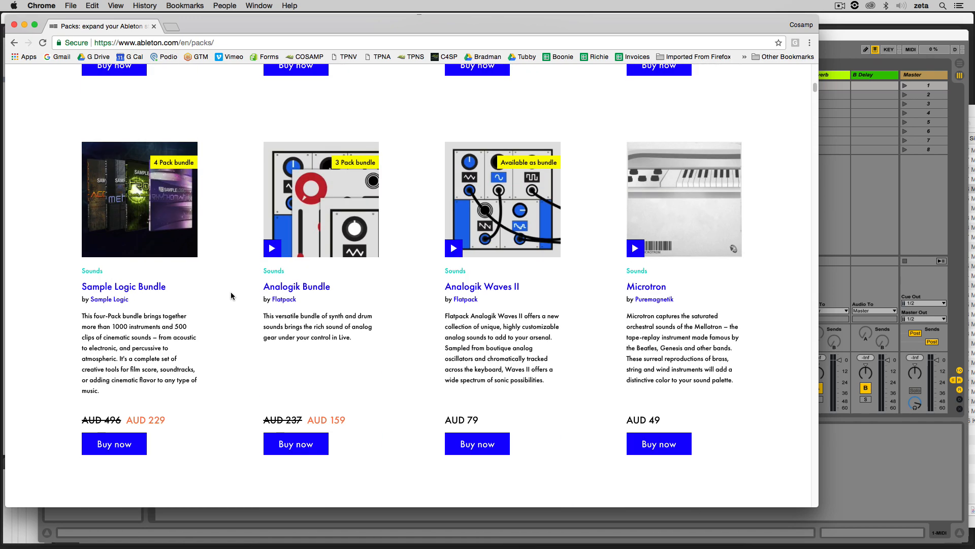
pyautogui.scroll(3)
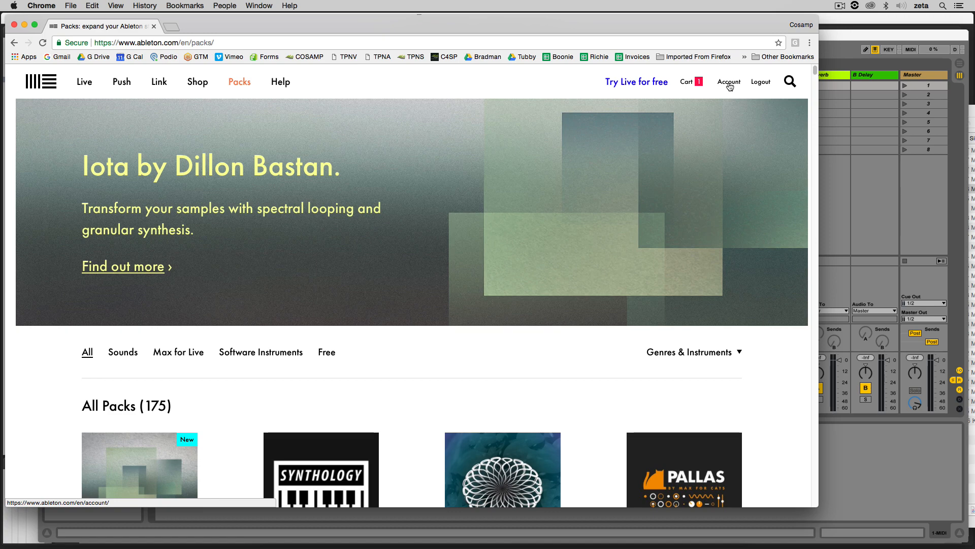
# Show the account's licences and scroll to the owned packs such as Orchestral Mallets.
pyautogui.click(729, 81)
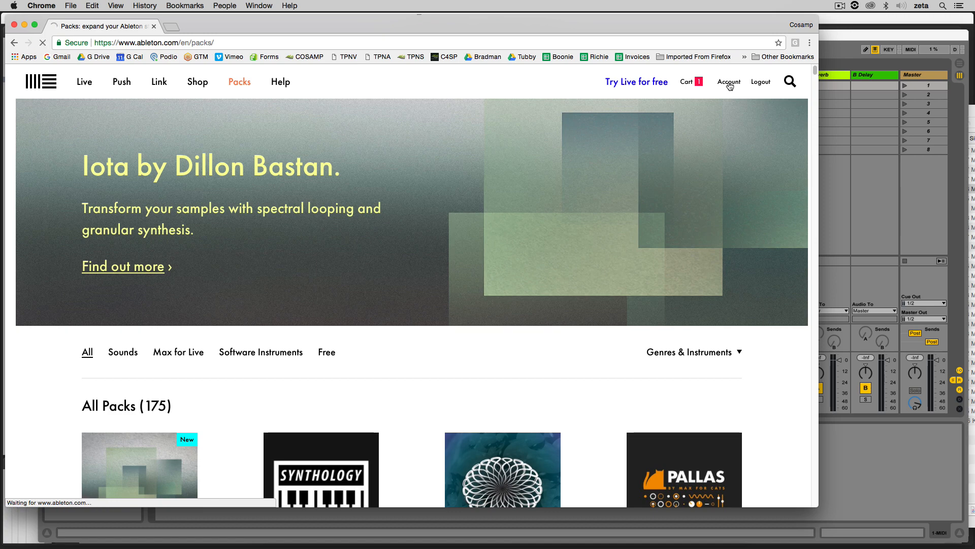
pyautogui.click(729, 82)
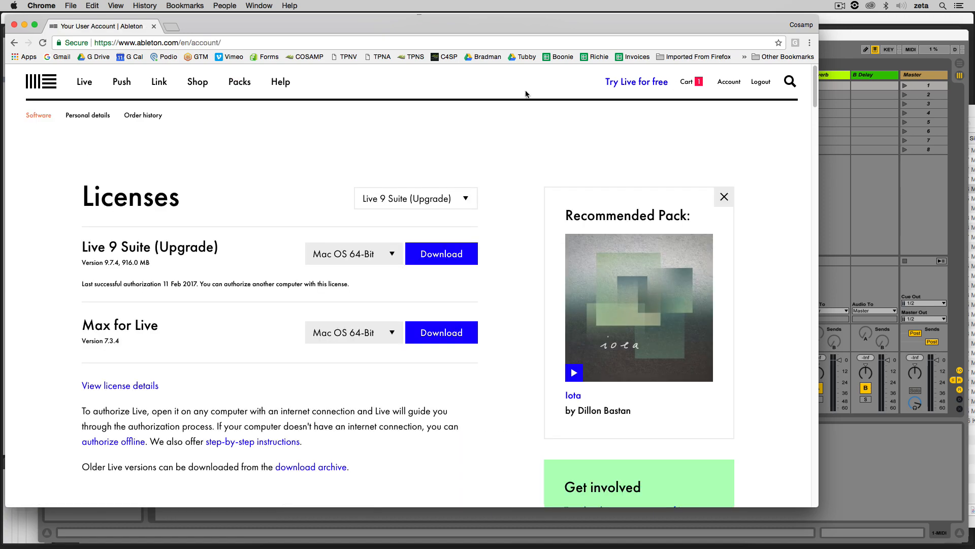
pyautogui.moveTo(253, 264)
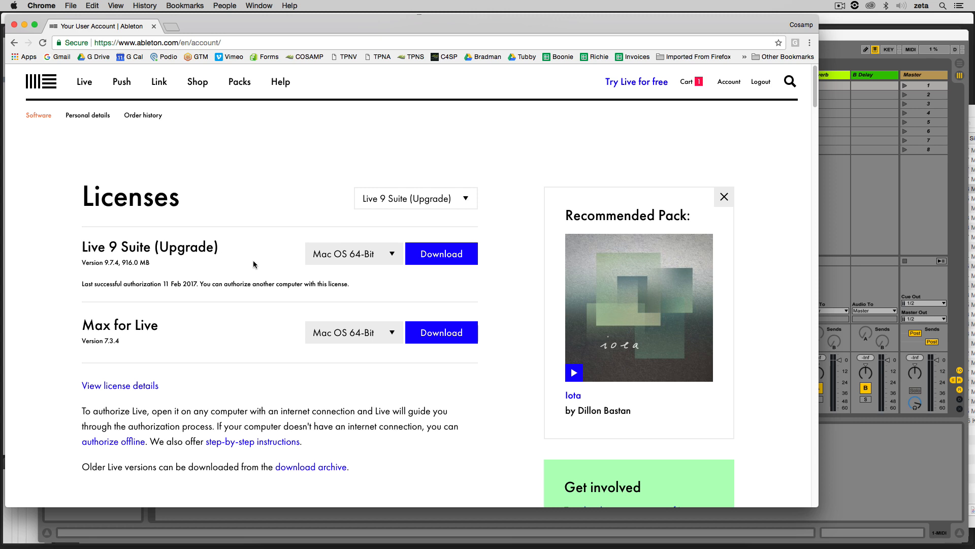
pyautogui.moveTo(215, 299)
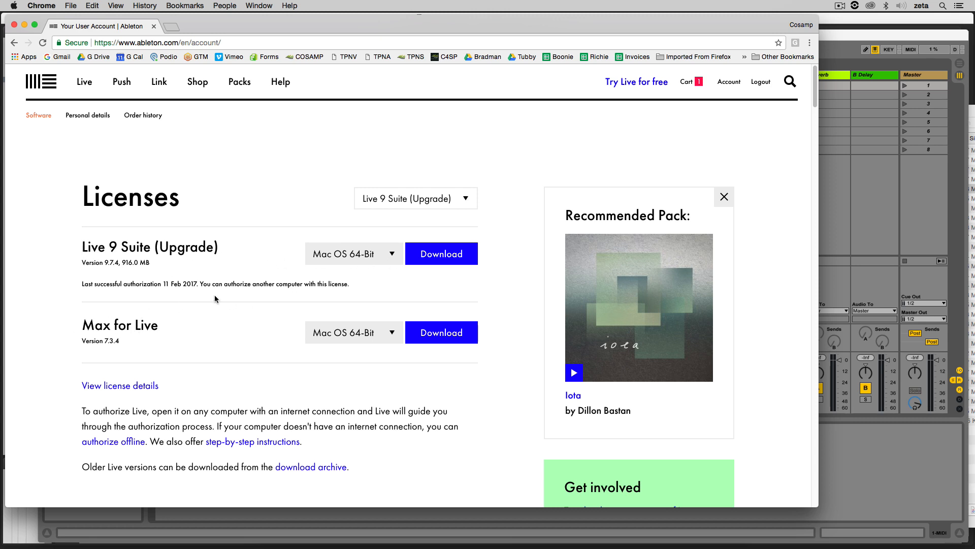
pyautogui.scroll(-3)
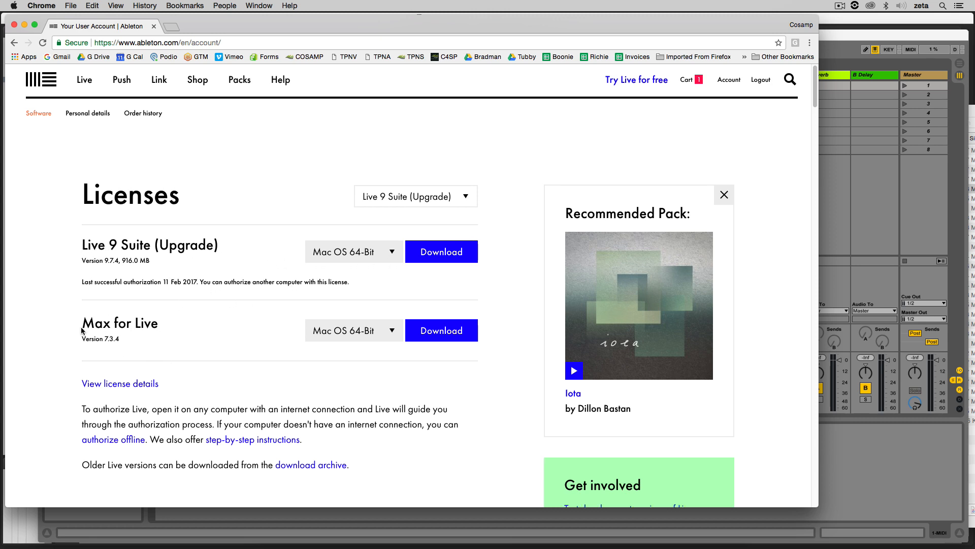
pyautogui.scroll(-3)
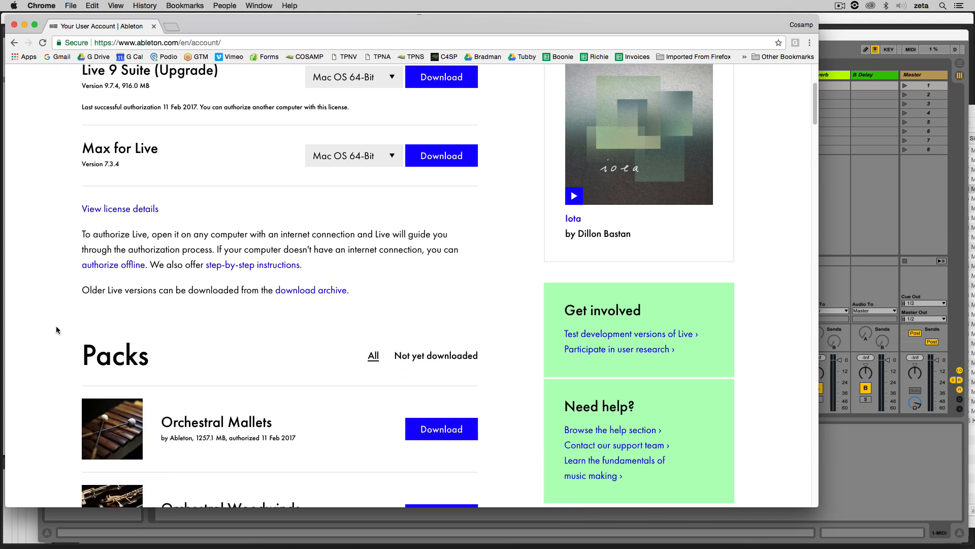
pyautogui.scroll(-3)
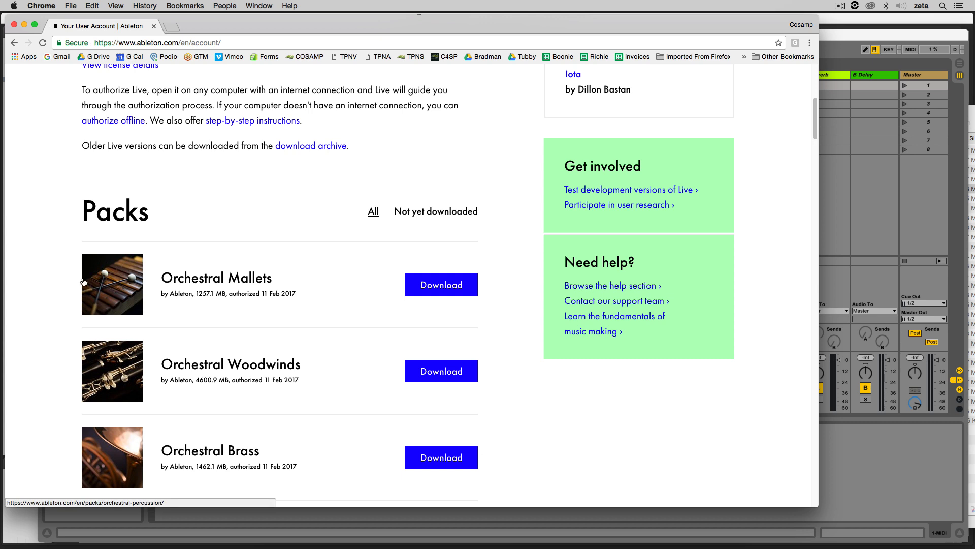
pyautogui.moveTo(441, 214)
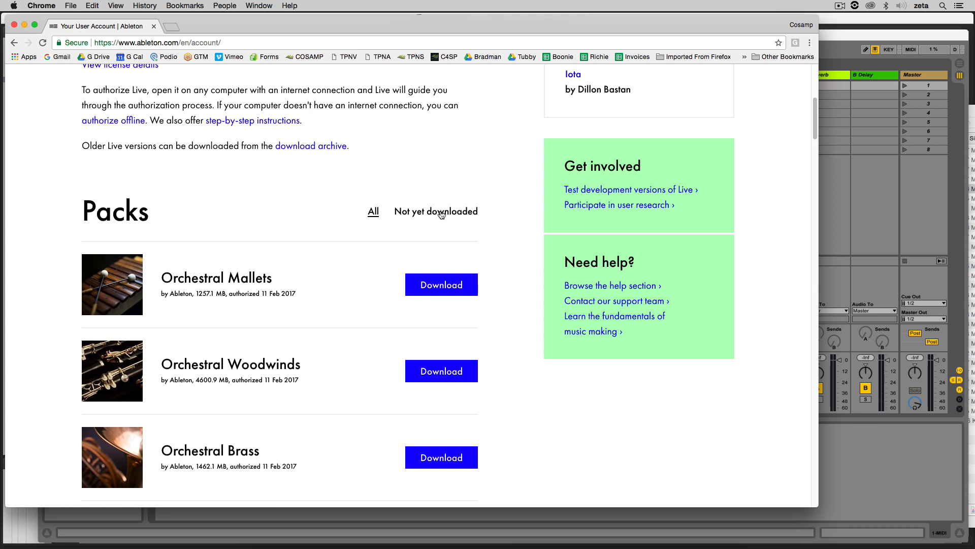
# Filter to 'Not yet downloaded' packs and look through Beat Tools, Bomblastic and Connection Kit.
pyautogui.click(436, 211)
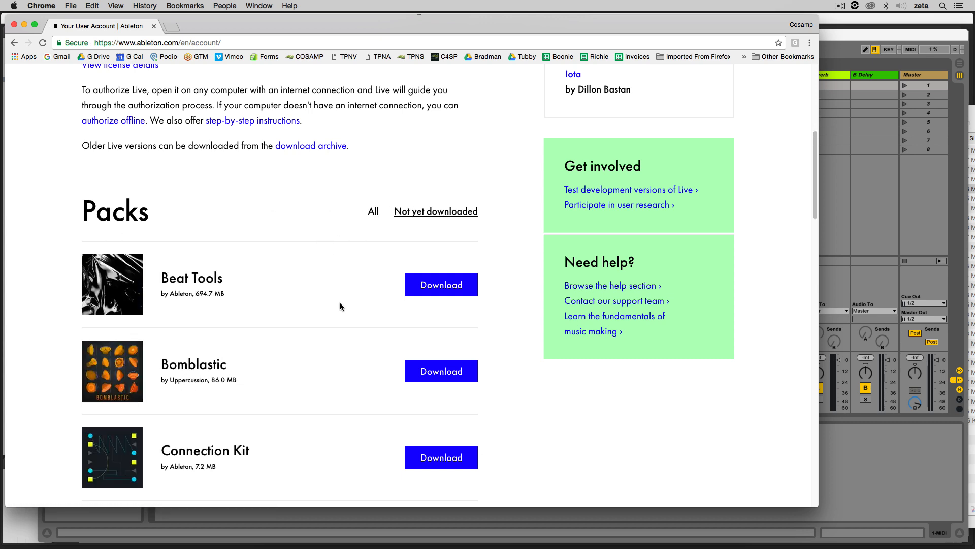
pyautogui.scroll(-3)
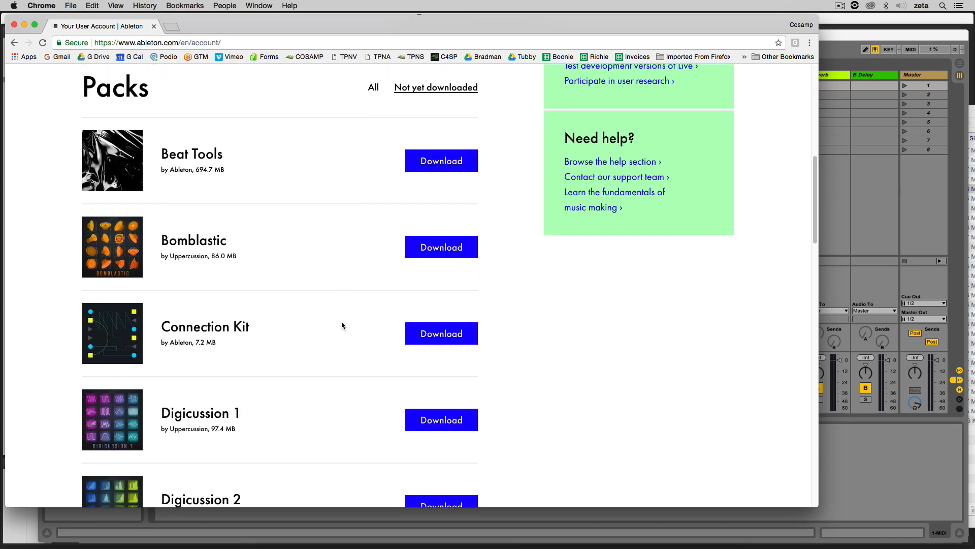
pyautogui.scroll(-3)
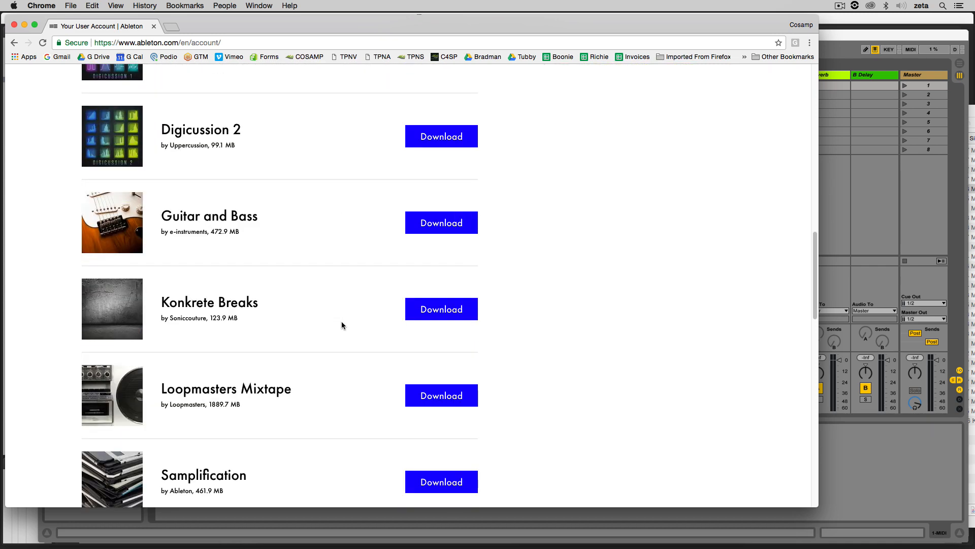
pyautogui.scroll(-3)
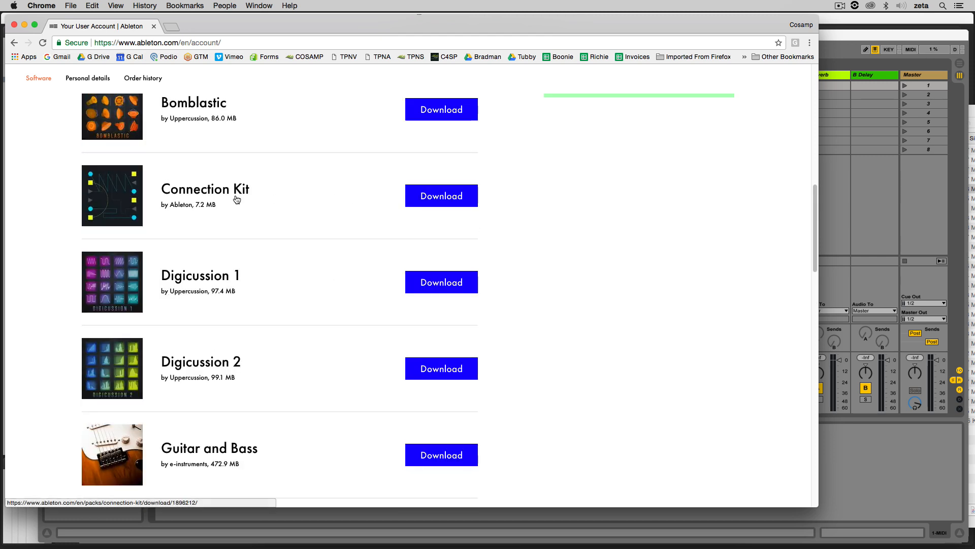
pyautogui.moveTo(441, 195)
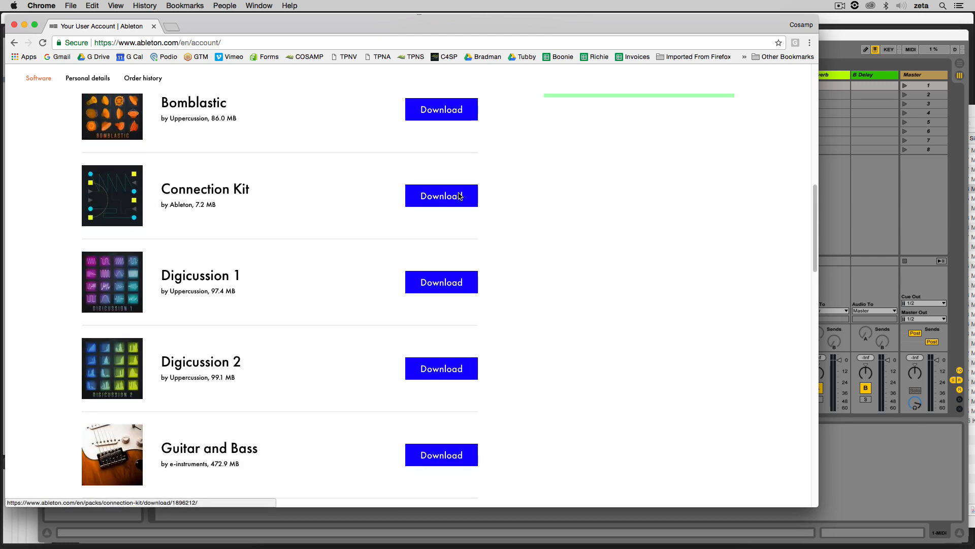
# Start downloading Connection Kit and review its pack page while the 7.2 MB file arrives.
pyautogui.click(441, 195)
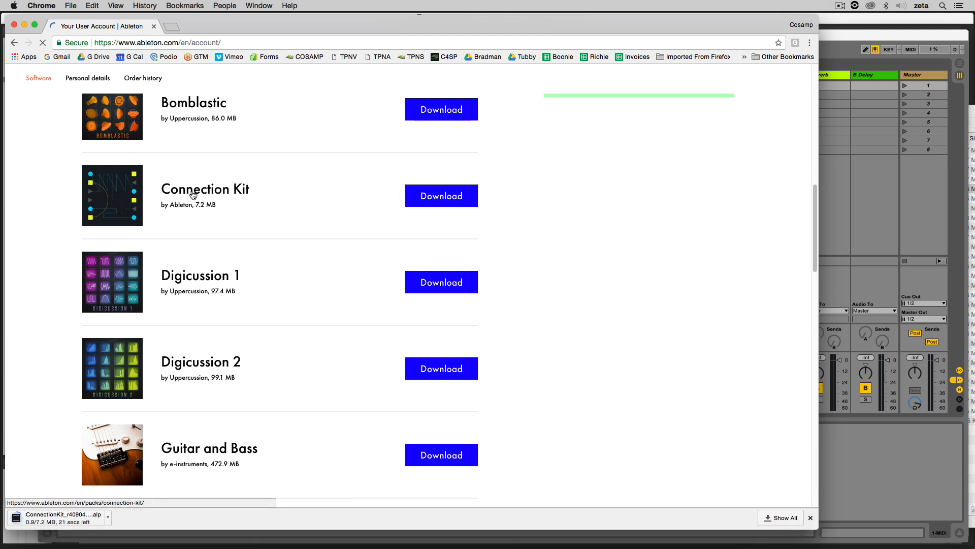
pyautogui.click(204, 189)
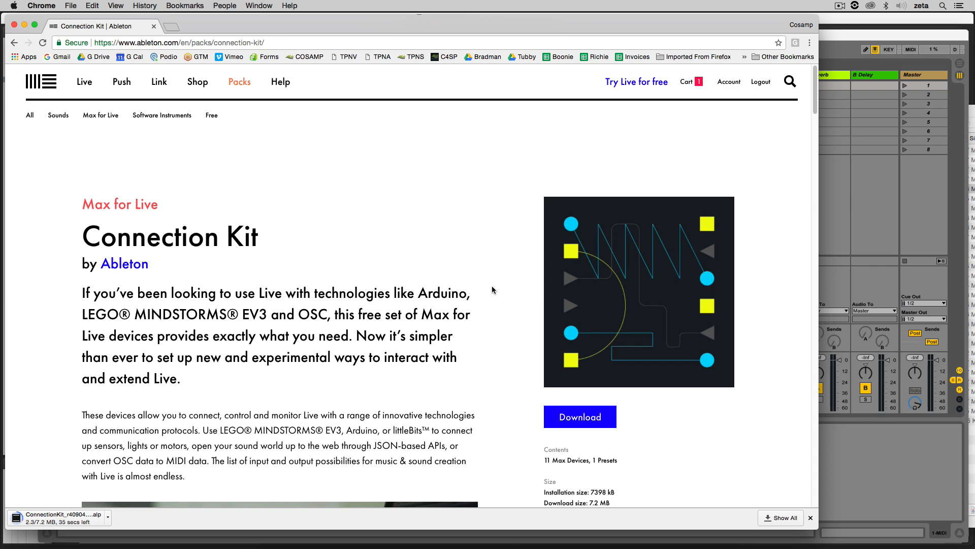
pyautogui.scroll(-3)
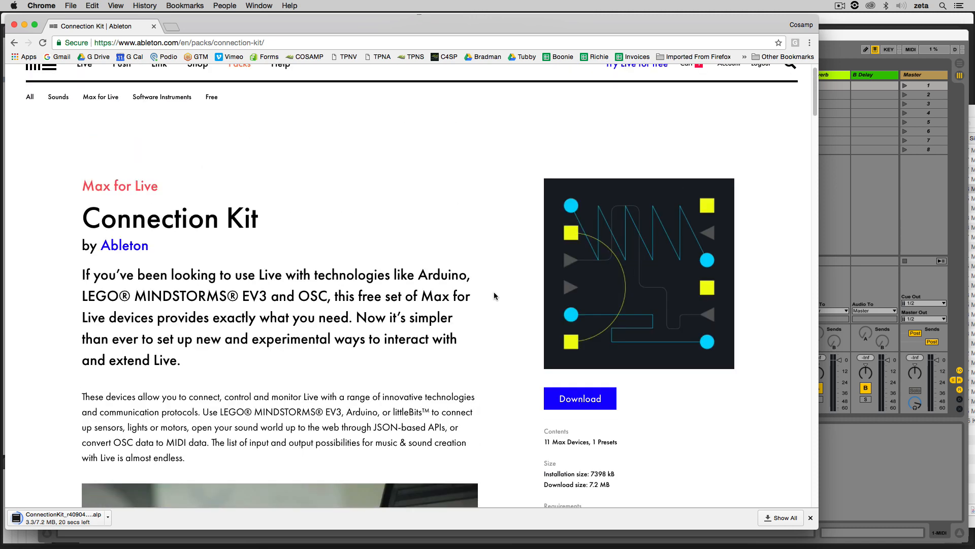
pyautogui.scroll(-3)
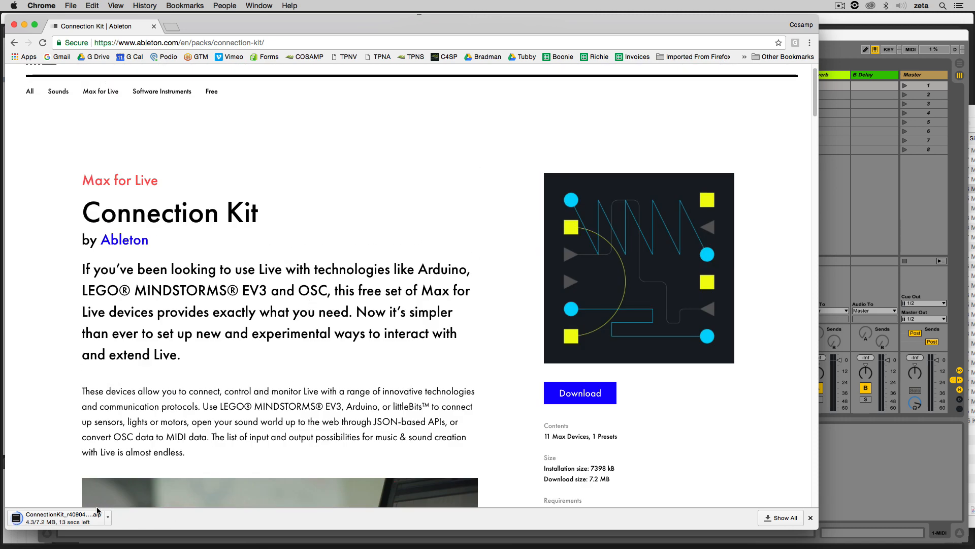
pyautogui.moveTo(121, 524)
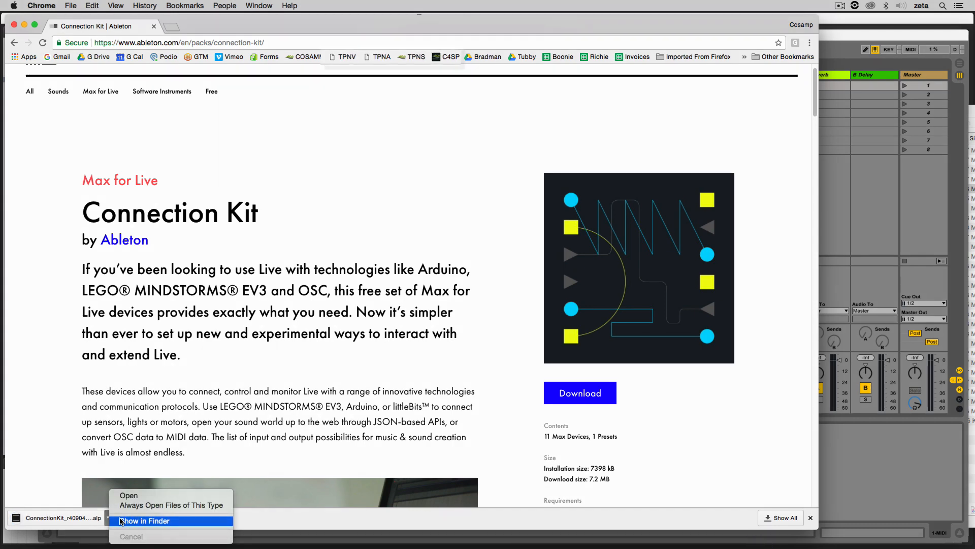
# Reveal the Connection Kit .alp on the desktop and create a folder named Ableton Live Packs.
pyautogui.click(144, 521)
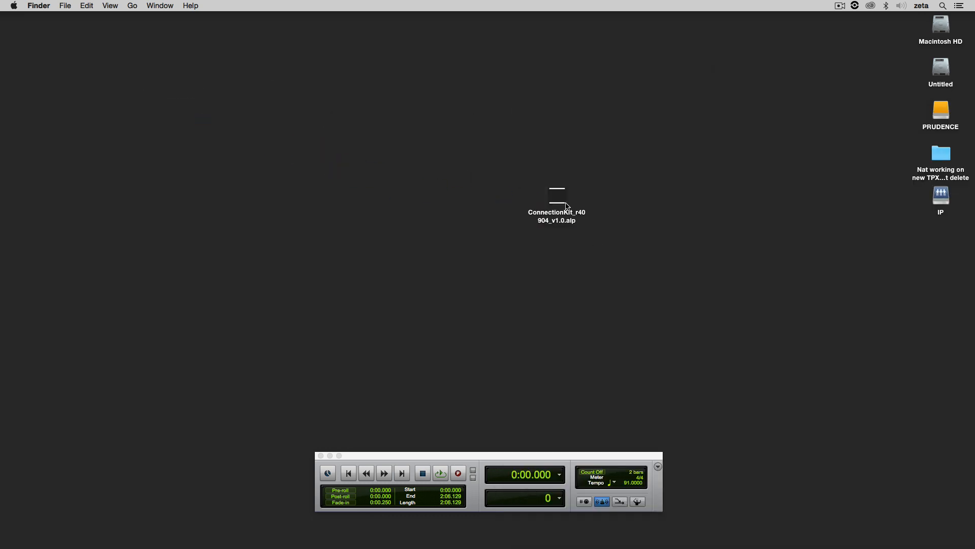
pyautogui.moveTo(557, 199); pyautogui.dragTo(619, 161)
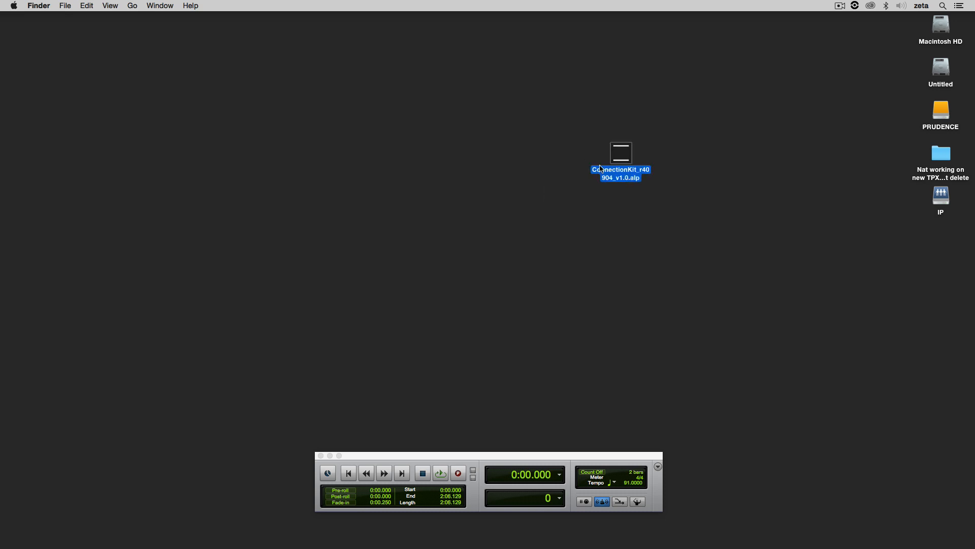
pyautogui.click(802, 203)
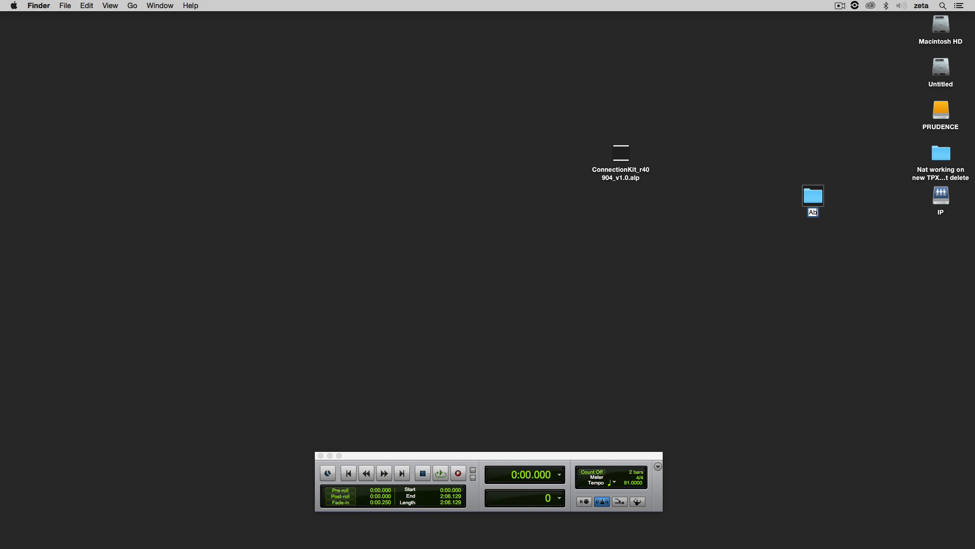
pyautogui.write('Ableton Live Packs')
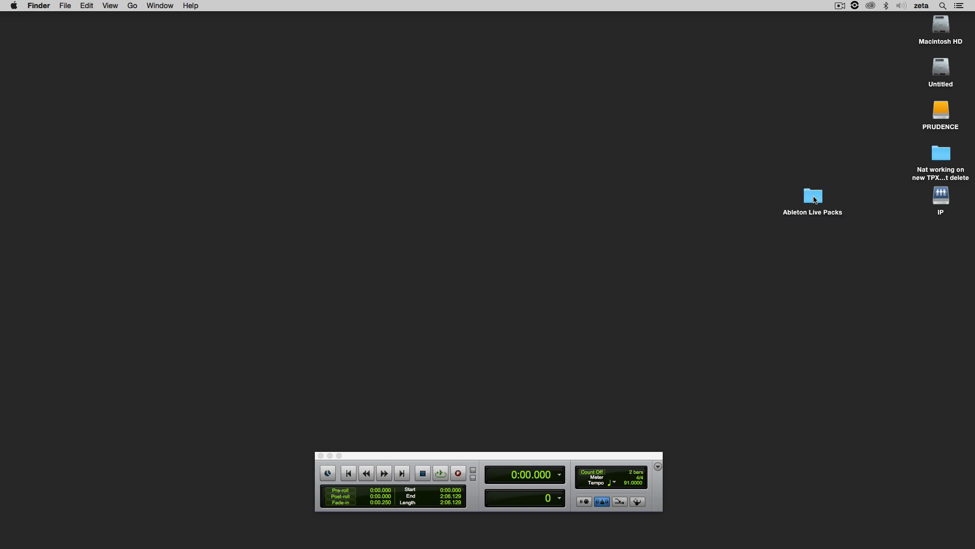
# Drag ConnectionKit_r40904_v1.0.alp from the new folder into Live to install the pack.
pyautogui.doubleClick(813, 196)
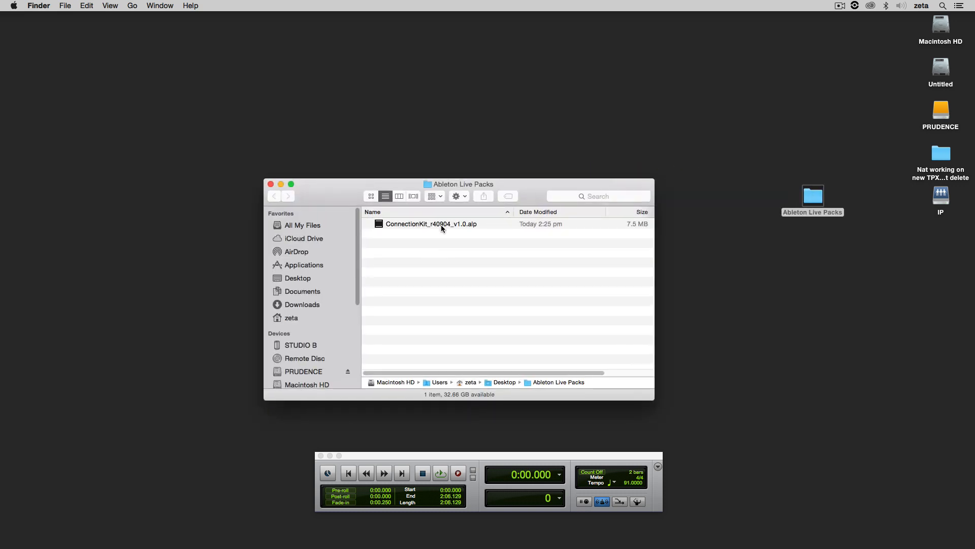
pyautogui.moveTo(459, 184); pyautogui.dragTo(770, 231)
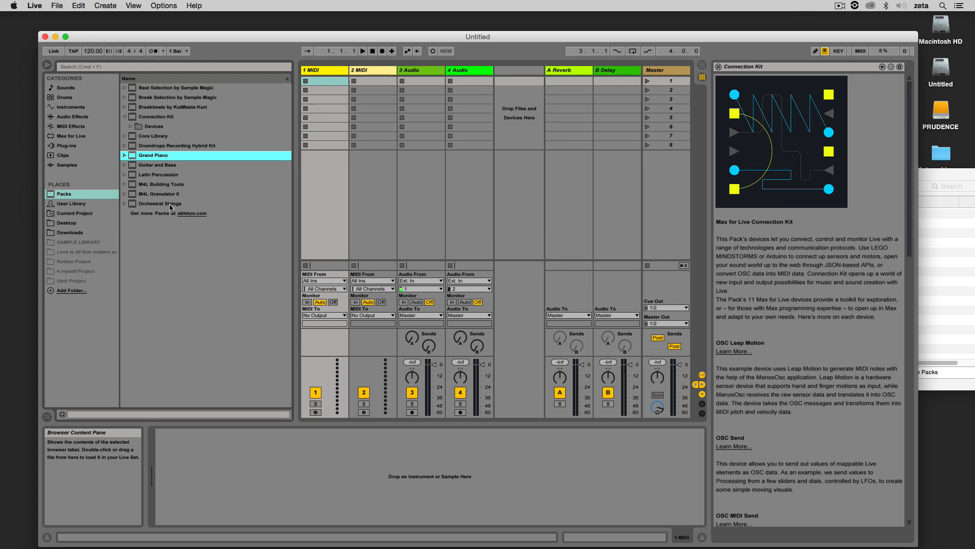
# Dismiss the pack info, glance at the User Library, and return to Packs with Connection Kit listed.
pyautogui.click(162, 203)
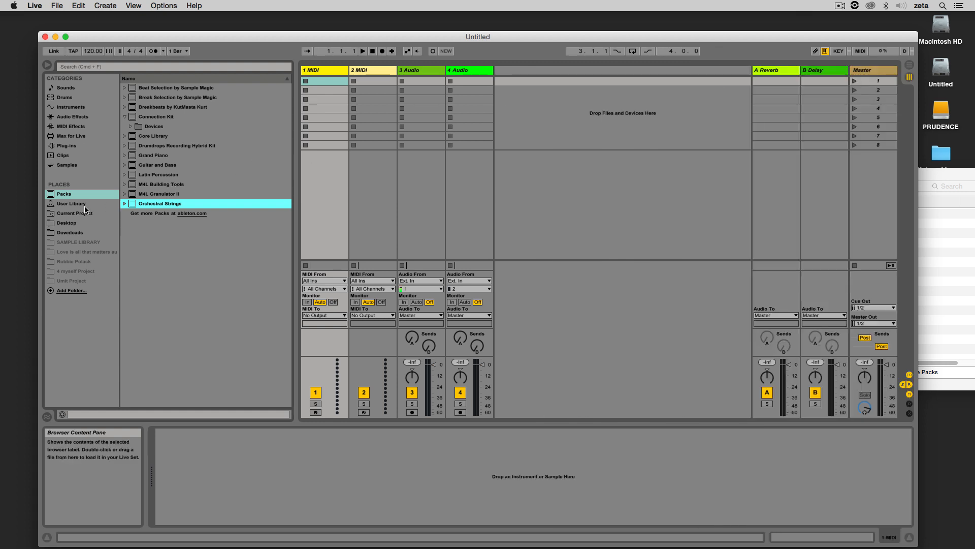
pyautogui.click(71, 204)
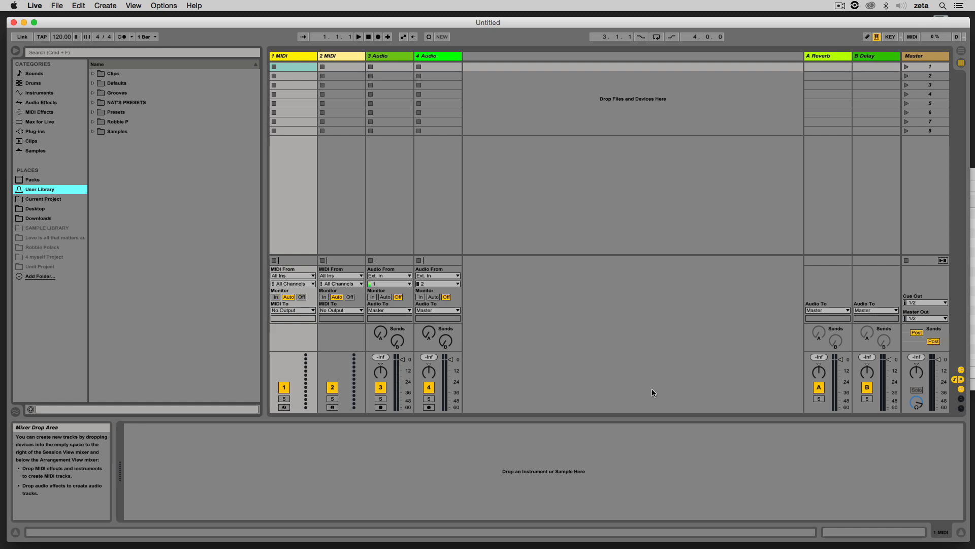
pyautogui.moveTo(670, 375)
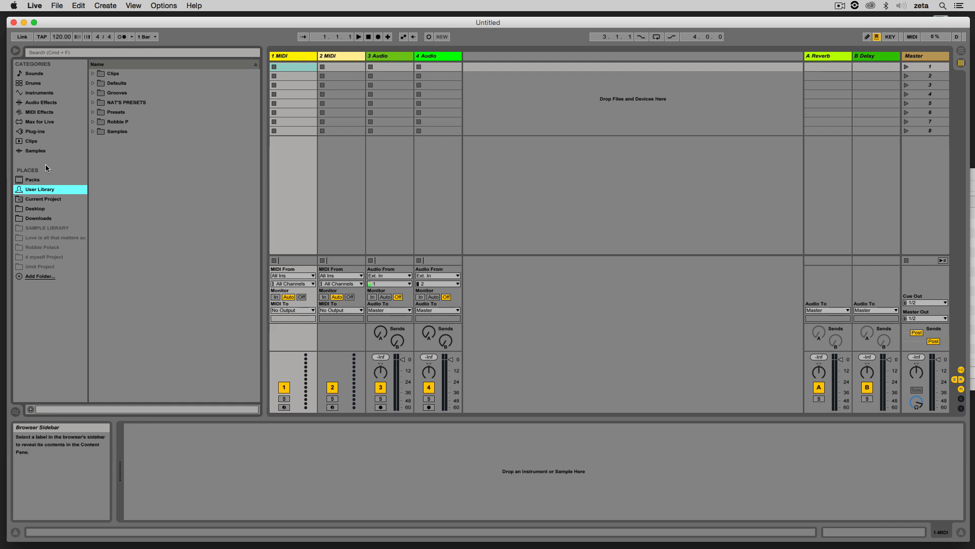
pyautogui.click(32, 179)
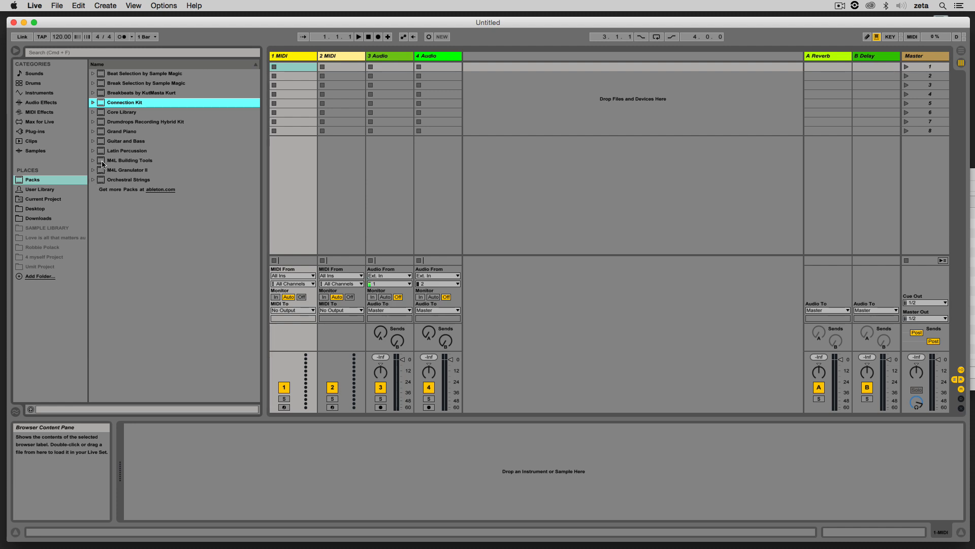
# From the Grand Piano pack's Production sounds, put Grand Piano Equal Bright Production on MIDI track 1.
pyautogui.click(92, 102)
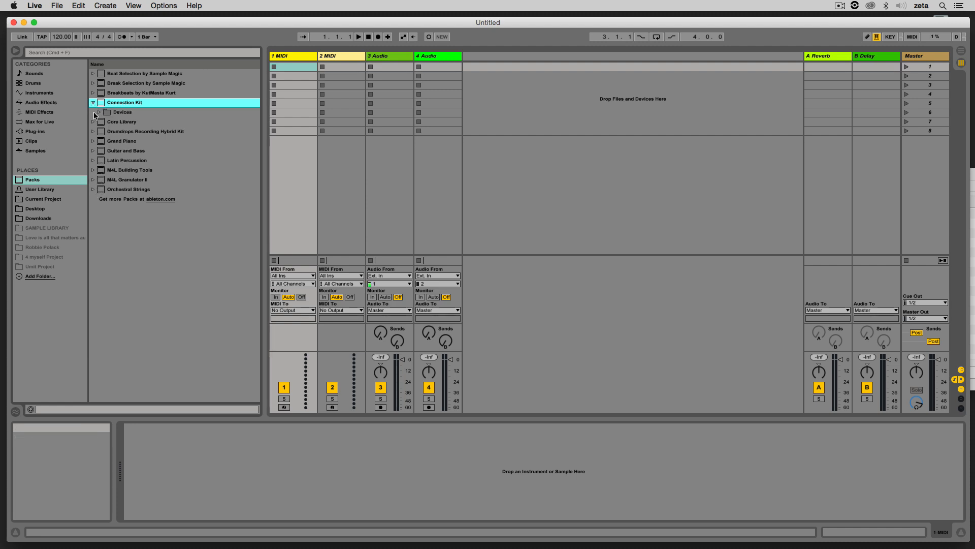
pyautogui.click(99, 112)
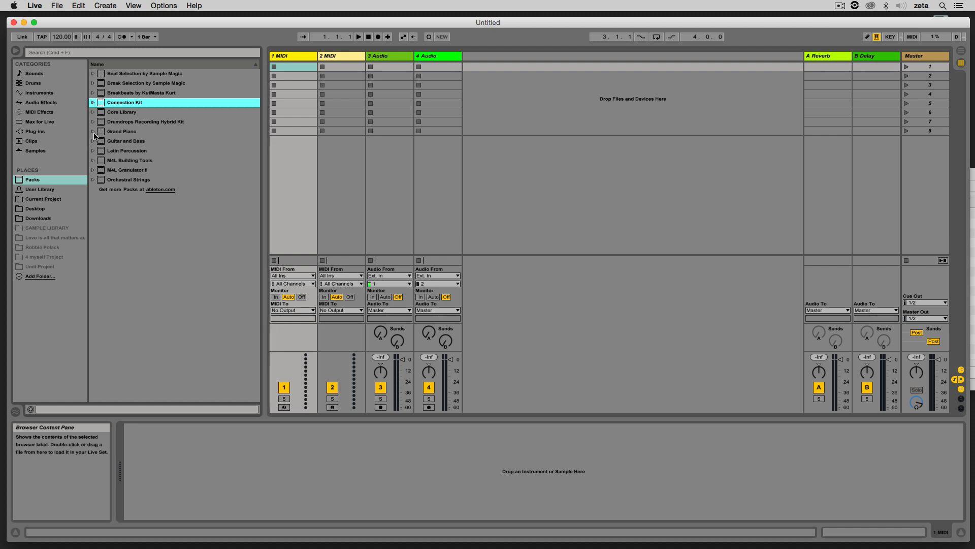
pyautogui.click(92, 131)
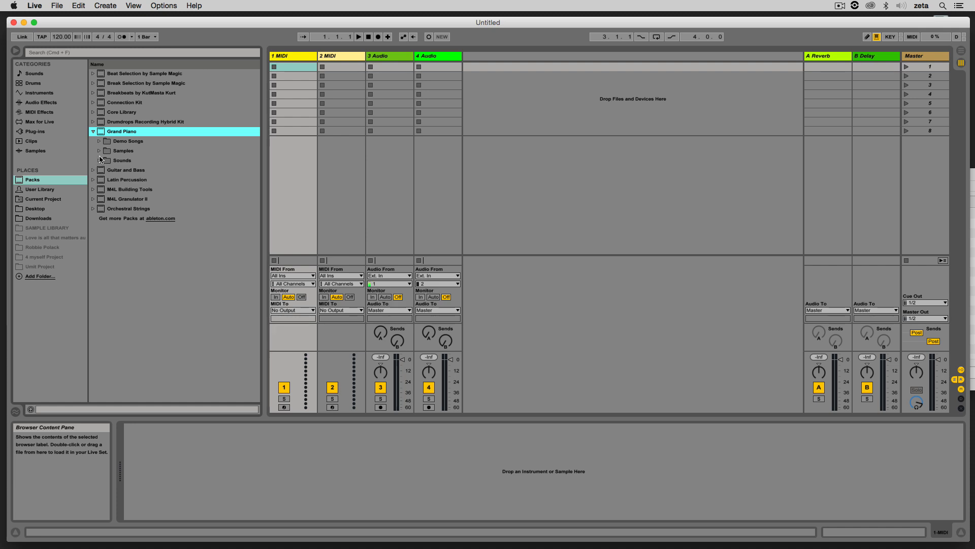
pyautogui.click(99, 159)
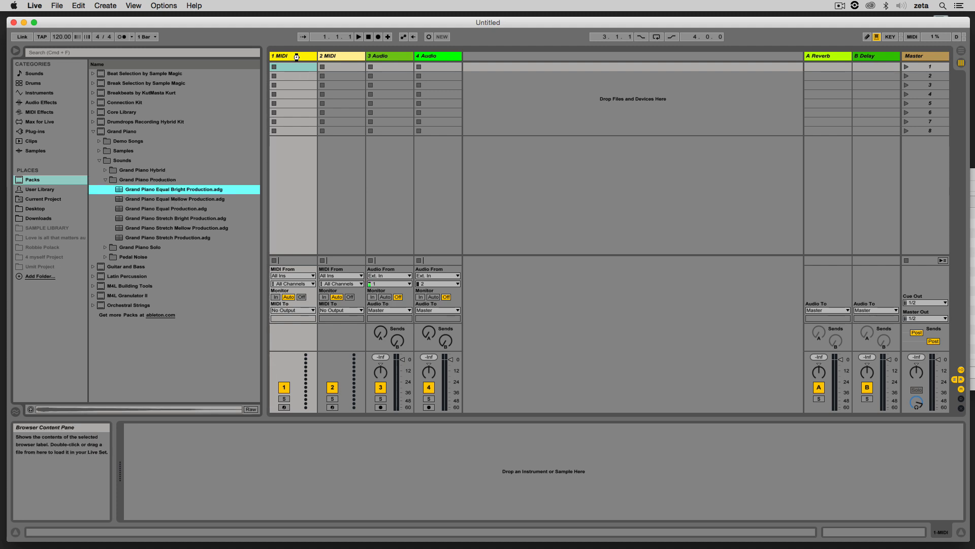
pyautogui.doubleClick(174, 189)
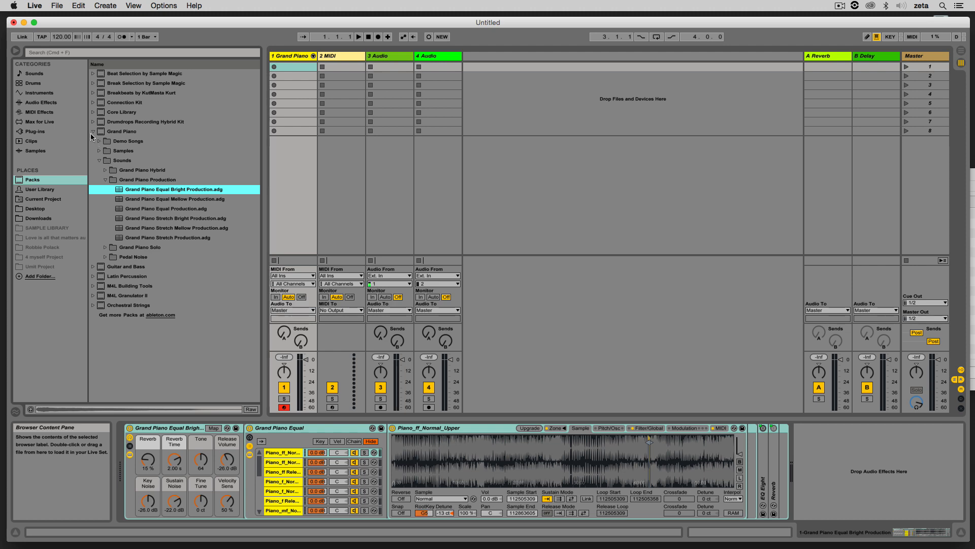
pyautogui.click(93, 131)
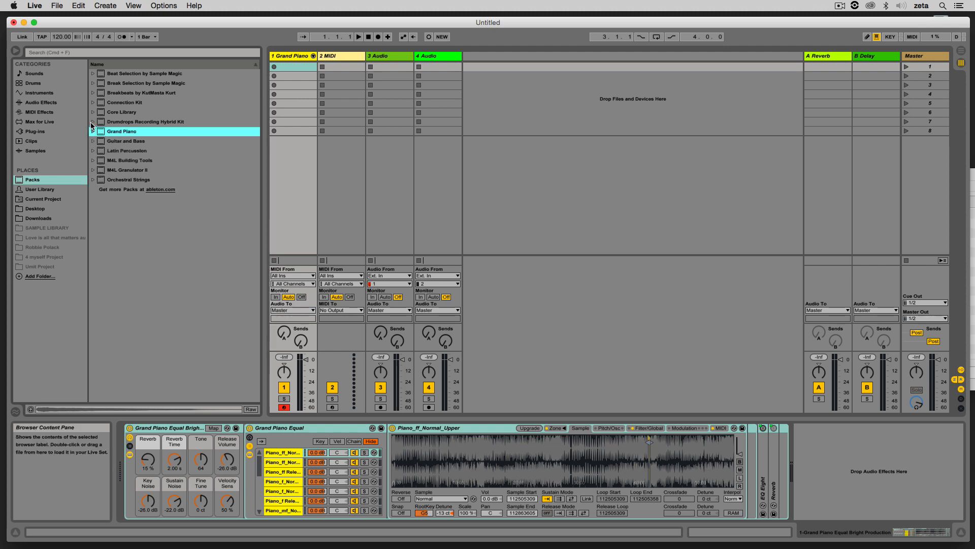
# From Latin Percussion, add an Afoxe clip at 107 BPM and the Bossa Nova kit on track 2.
pyautogui.click(127, 150)
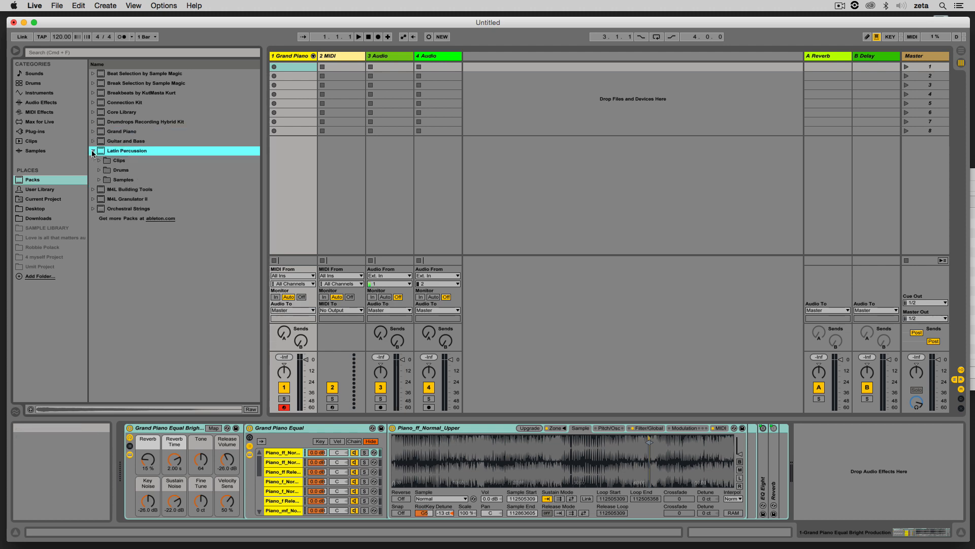
pyautogui.click(99, 160)
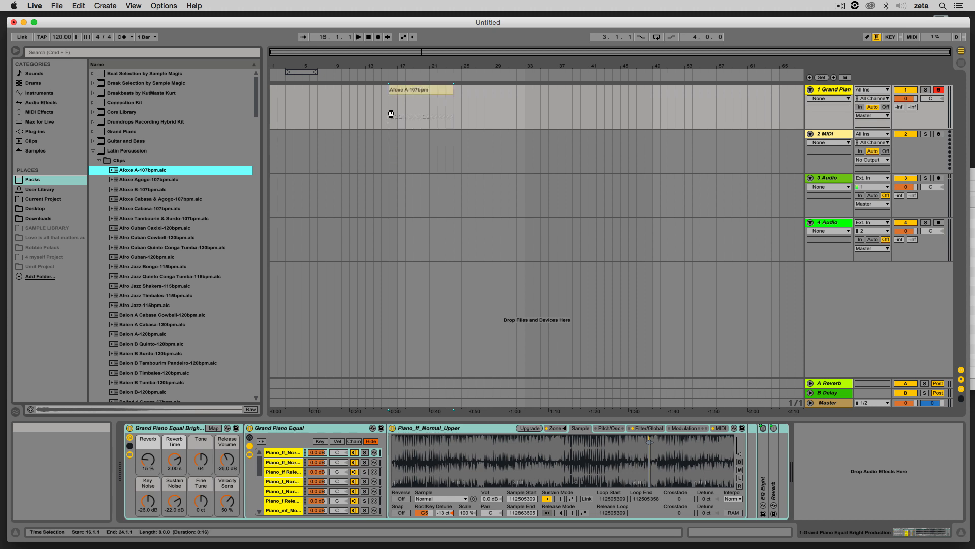
pyautogui.click(419, 107)
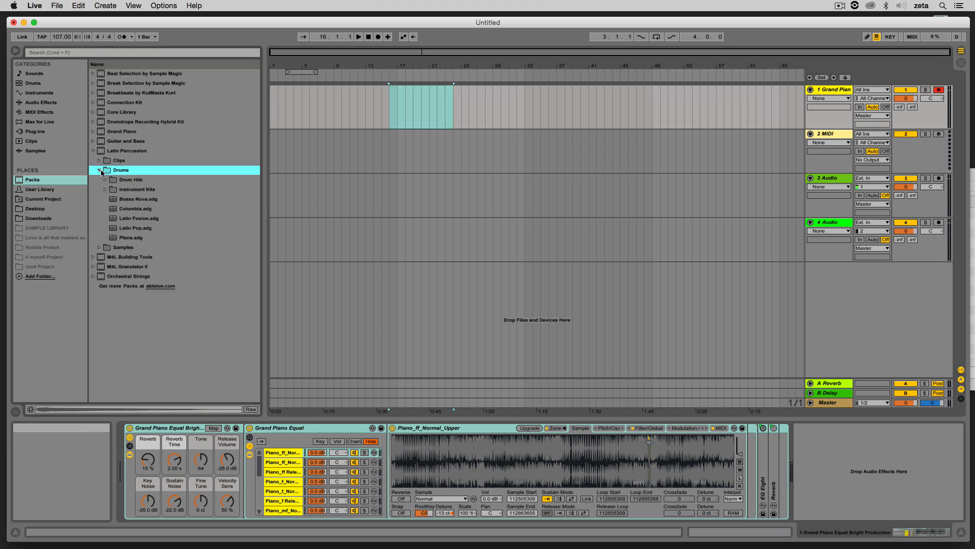
pyautogui.click(138, 198)
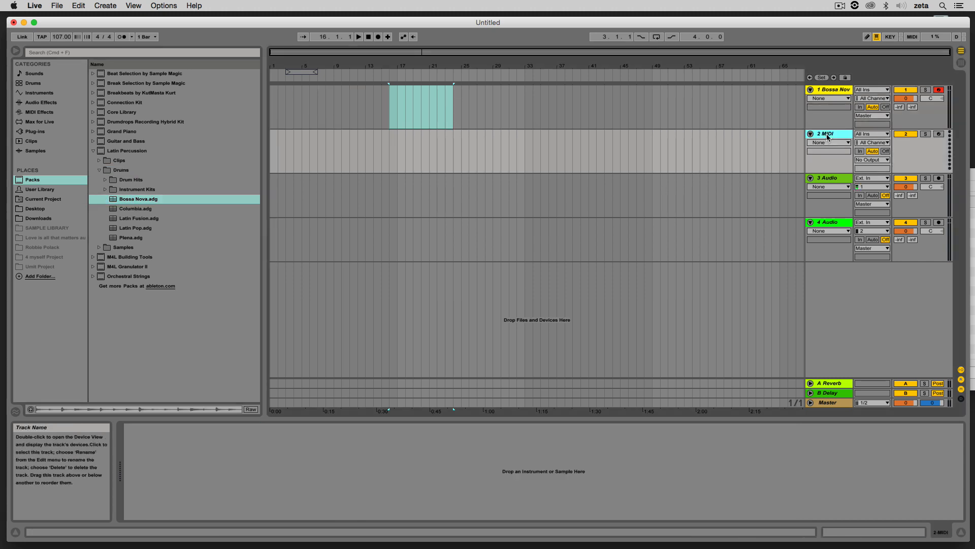
pyautogui.click(829, 133)
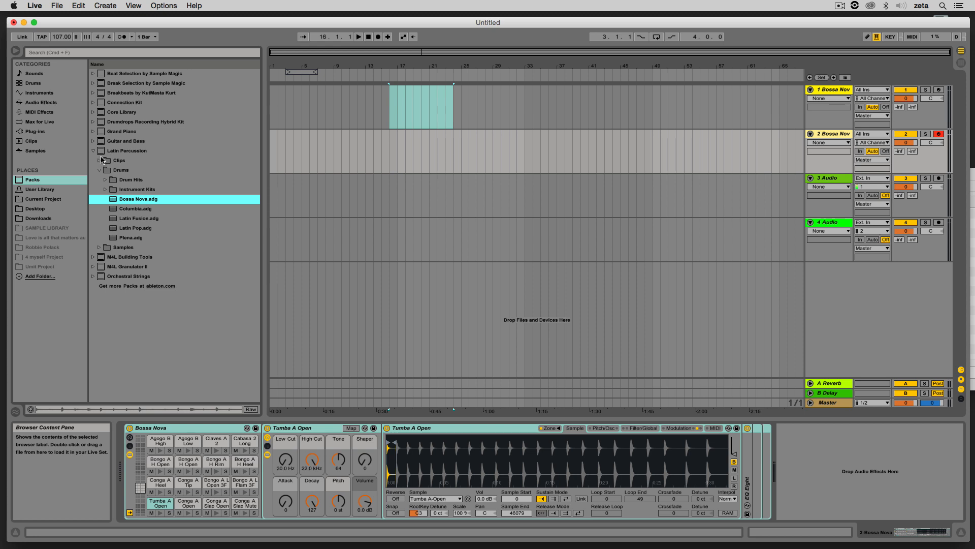
# Place the Grand Piano Combined sample Noise.aif on track 4, then delete it and collapse the packs.
pyautogui.click(93, 150)
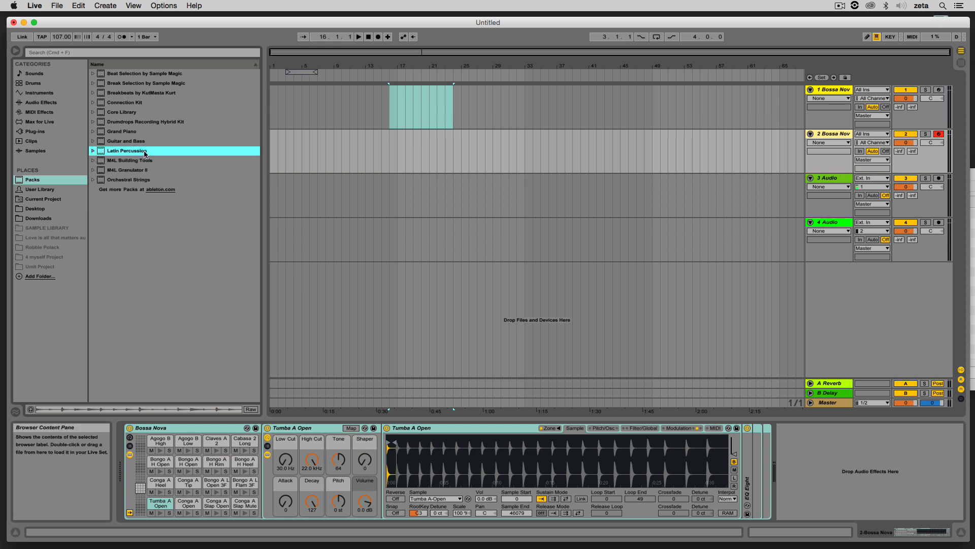
pyautogui.moveTo(91, 149)
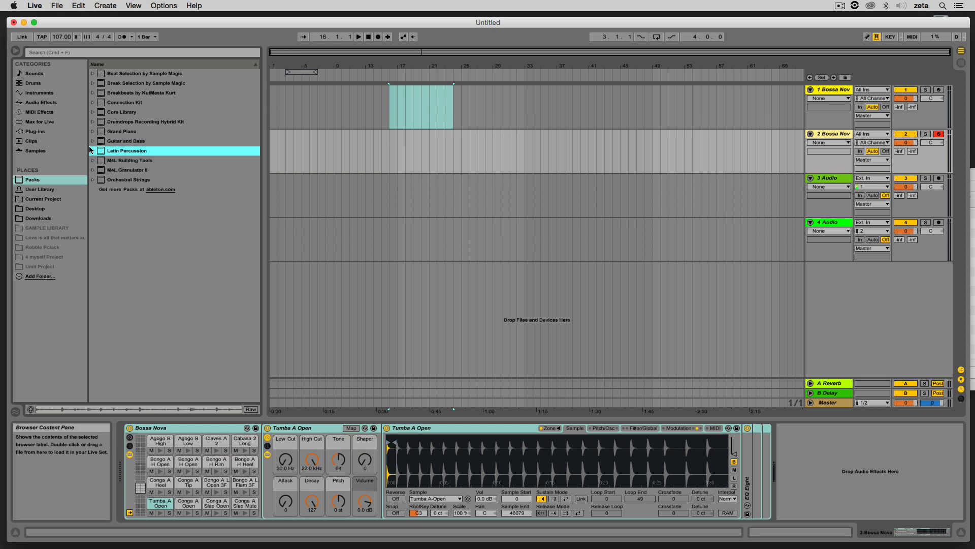
pyautogui.click(92, 151)
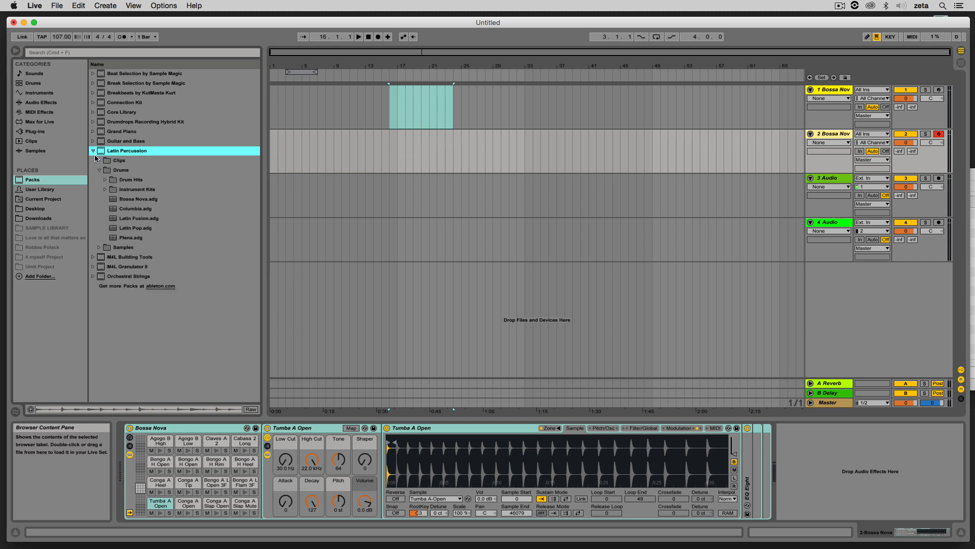
pyautogui.click(92, 150)
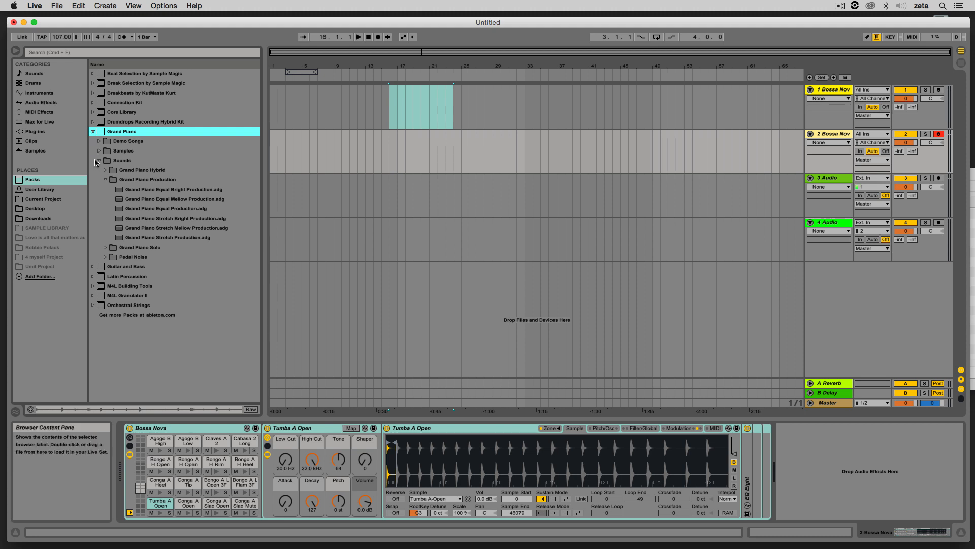
pyautogui.click(98, 150)
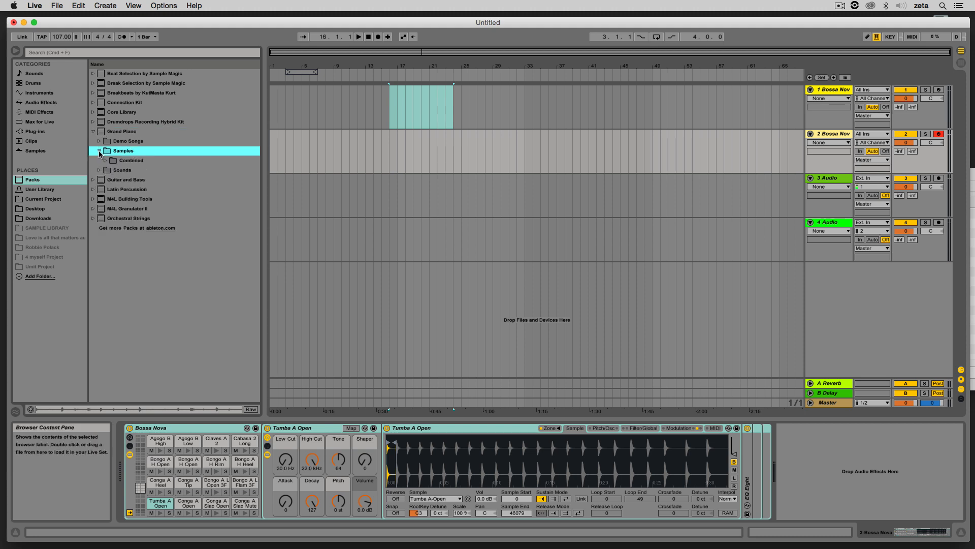
pyautogui.click(105, 159)
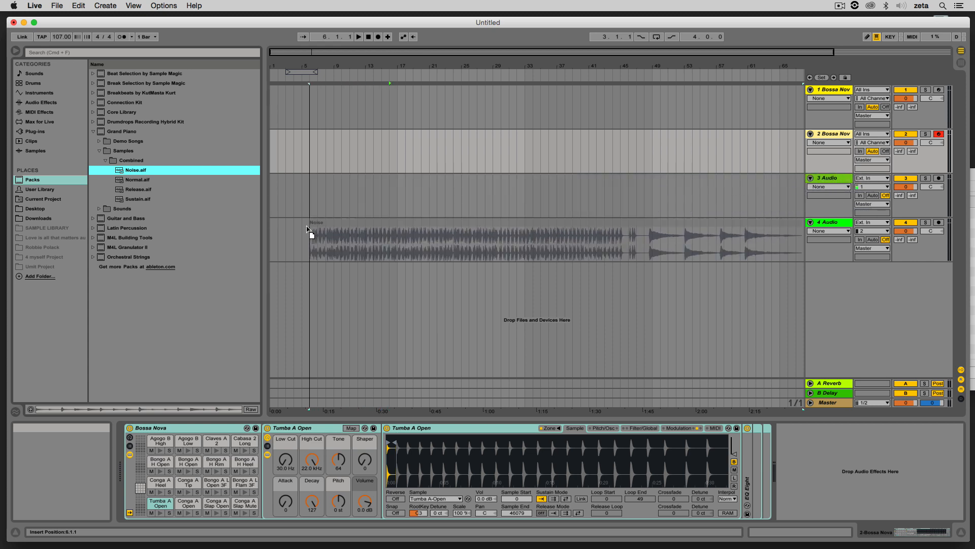
pyautogui.click(461, 240)
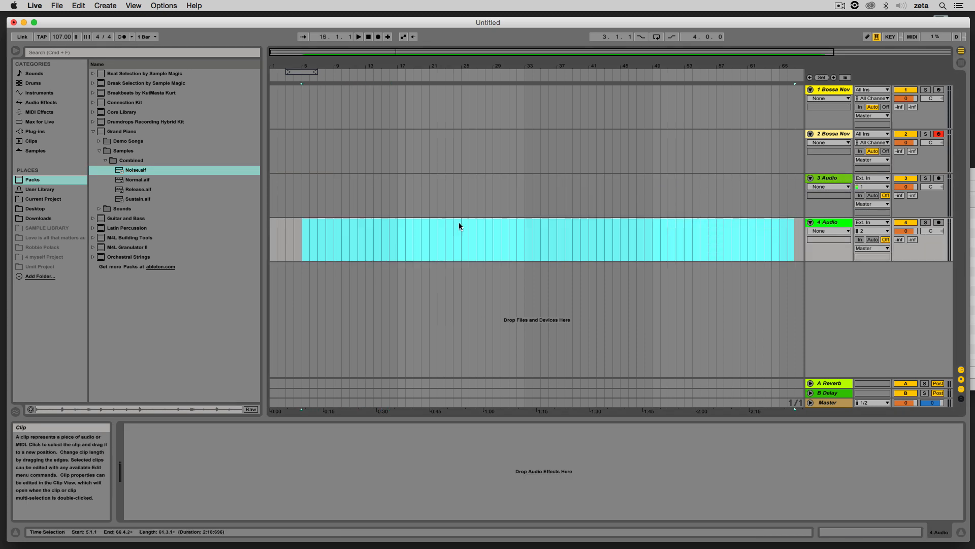
pyautogui.click(93, 131)
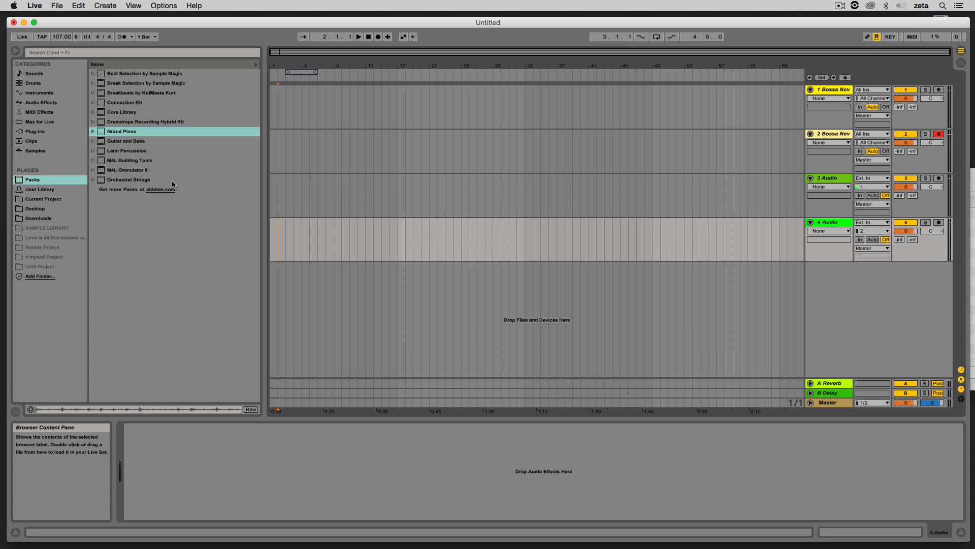
pyautogui.click(129, 180)
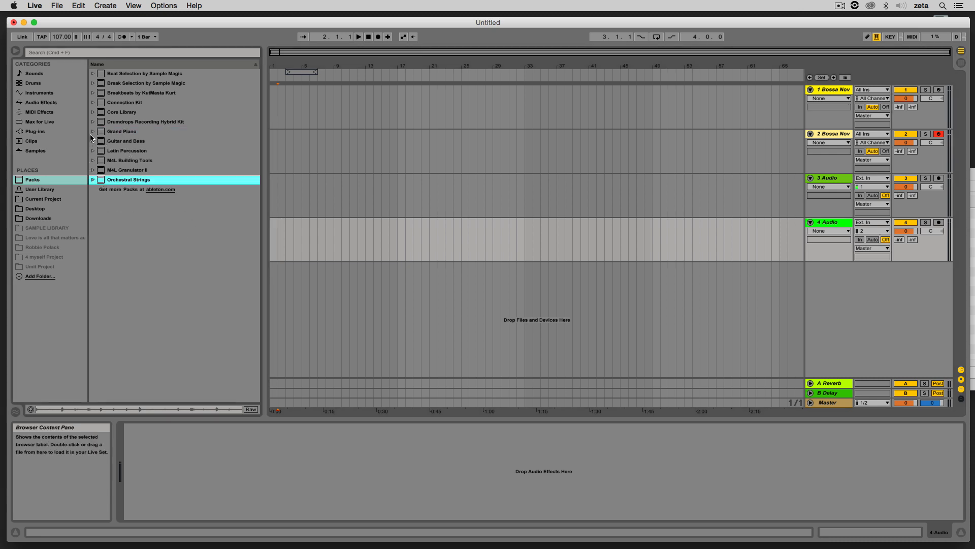
pyautogui.click(93, 131)
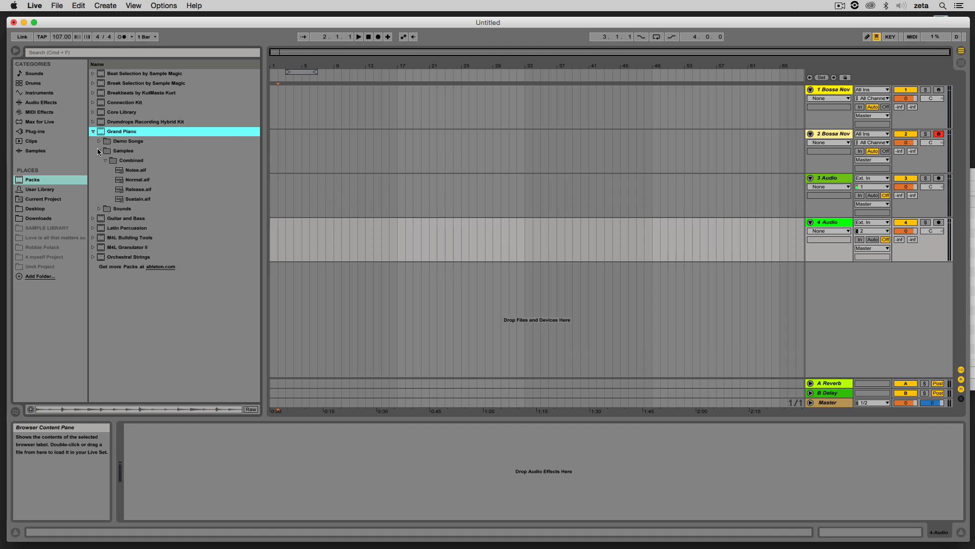
pyautogui.click(92, 131)
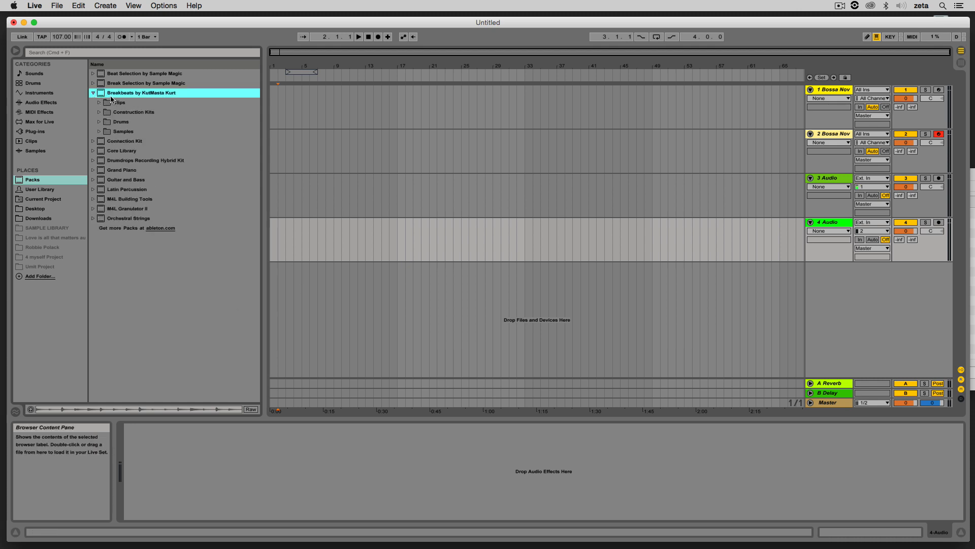
pyautogui.click(92, 92)
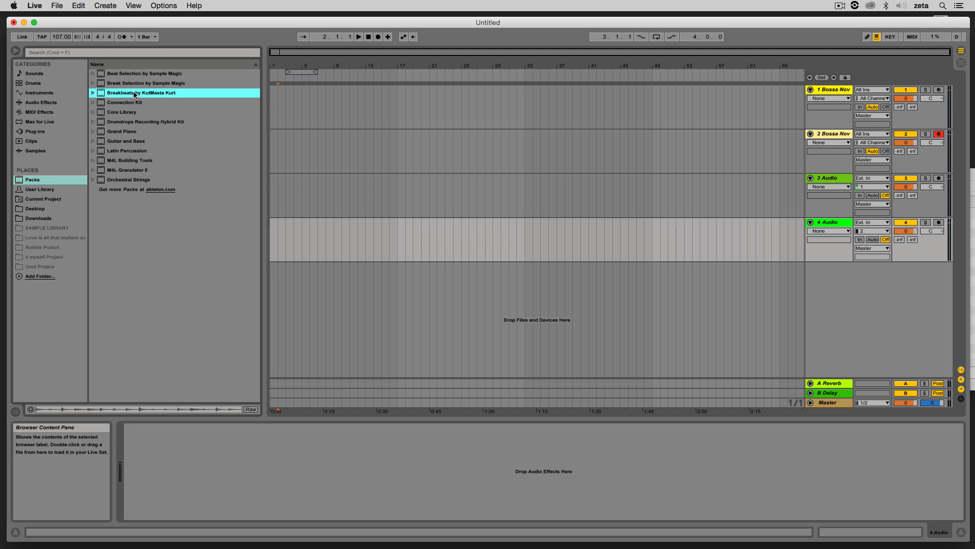
pyautogui.moveTo(44, 152)
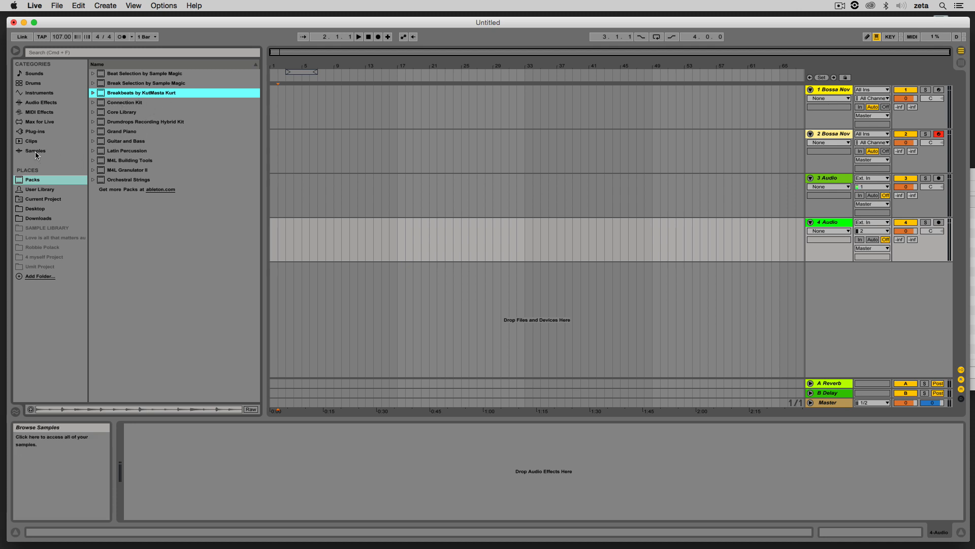
# Browse the installed Samples category, glance at Clips, and return to the Samples list.
pyautogui.click(34, 150)
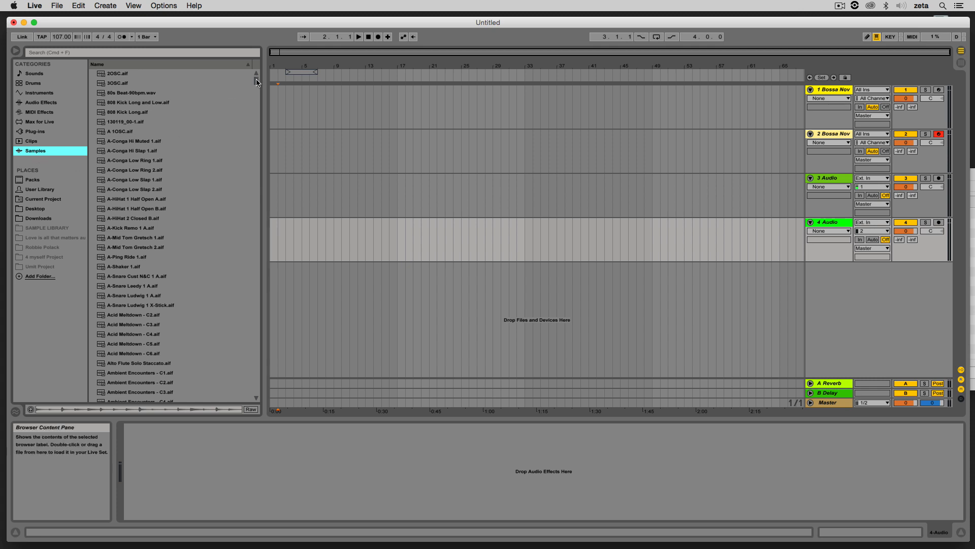
pyautogui.scroll(-3)
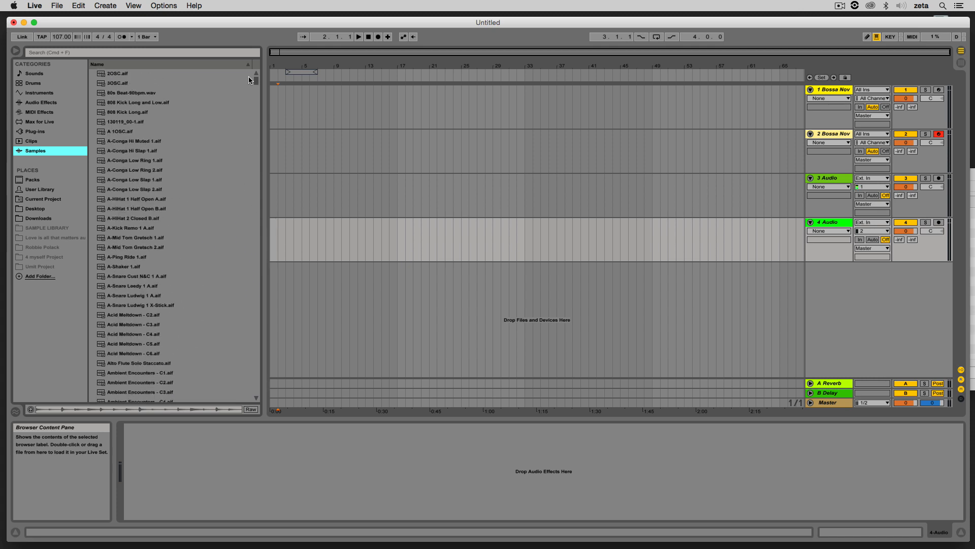
pyautogui.click(30, 140)
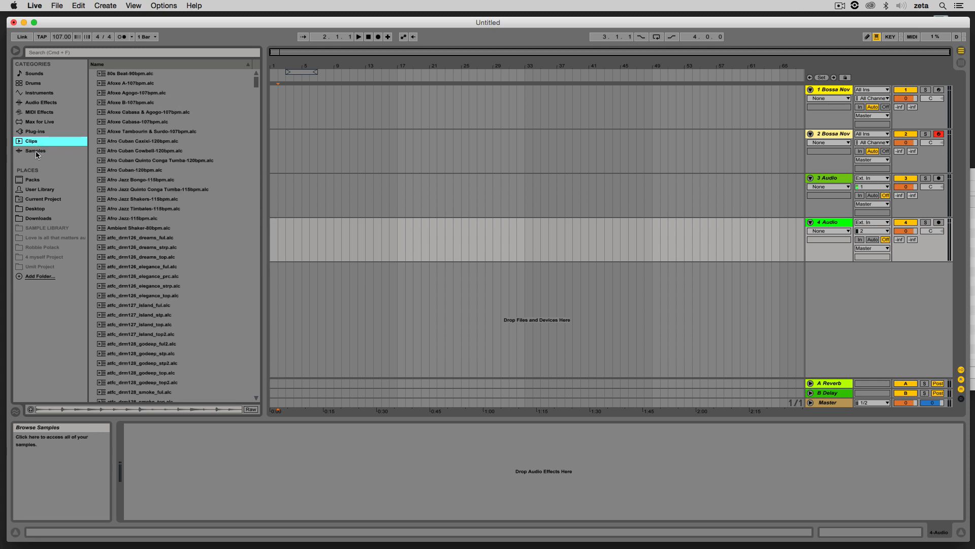
pyautogui.click(31, 141)
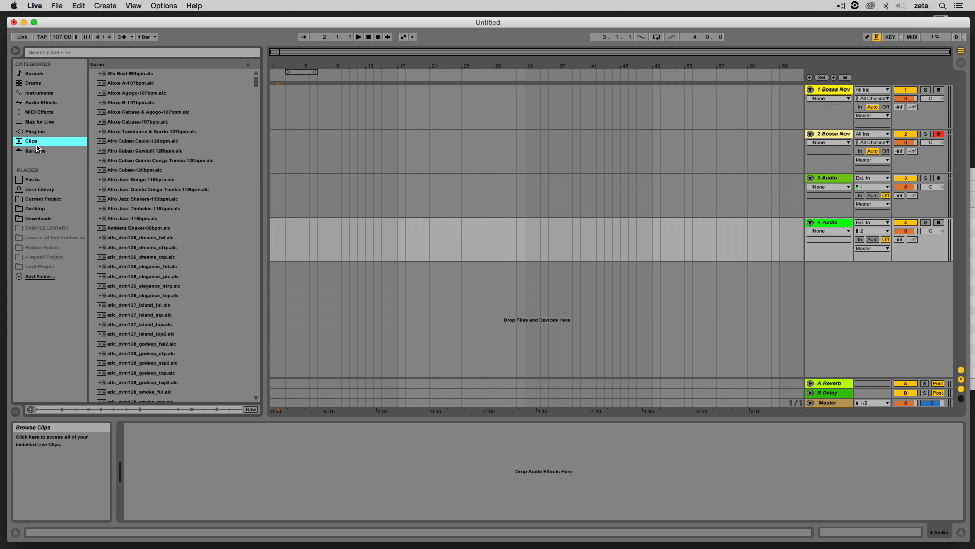
pyautogui.click(36, 150)
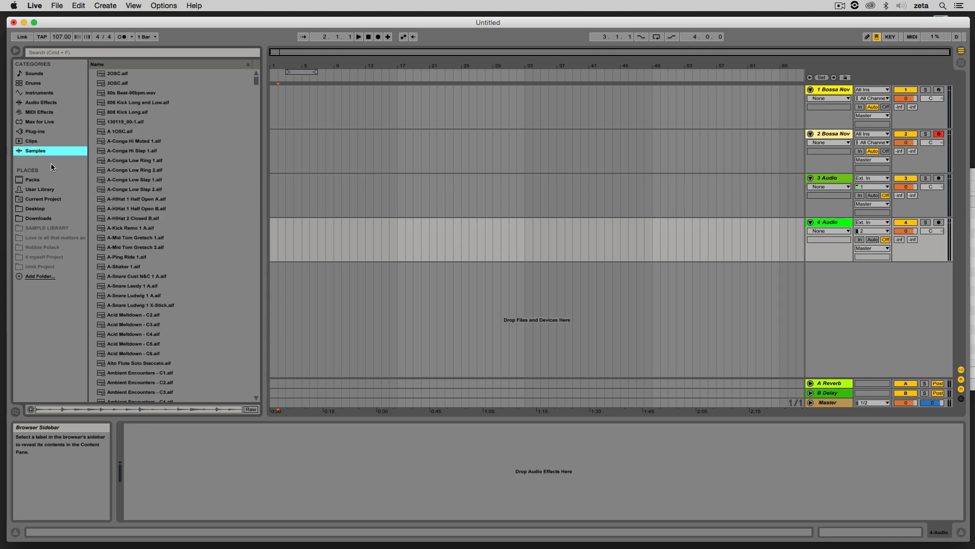
# Search the library for 'lo' then clear the search to show all samples again.
pyautogui.click(142, 52)
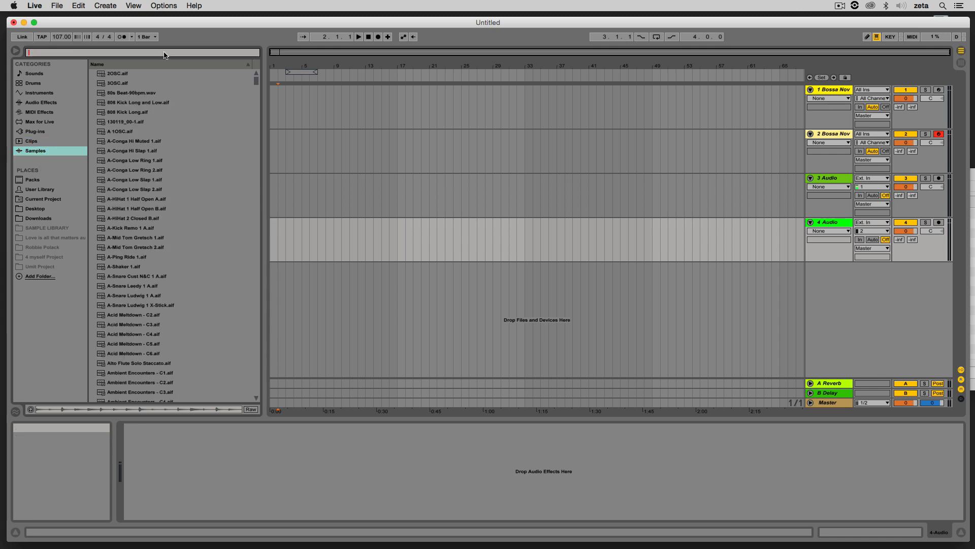
pyautogui.write('loop')
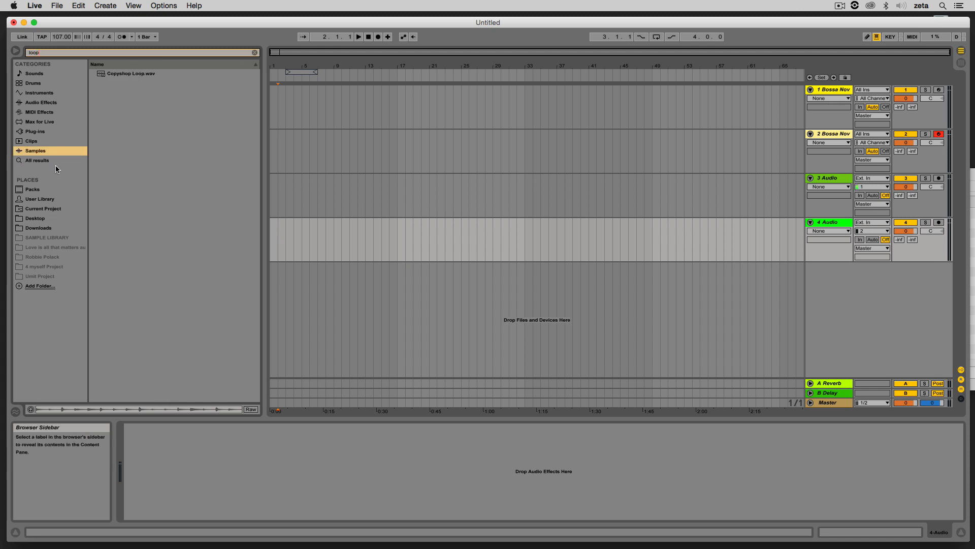
pyautogui.click(255, 52)
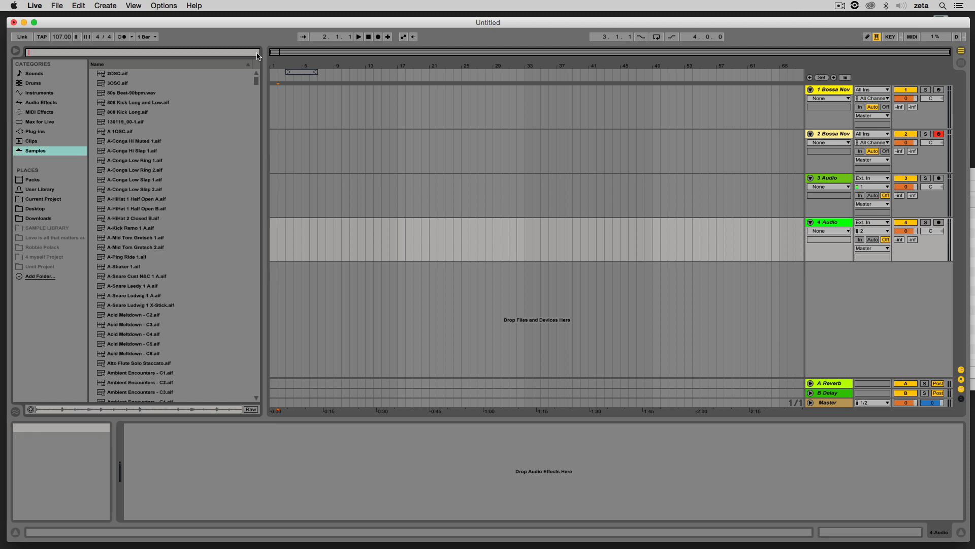